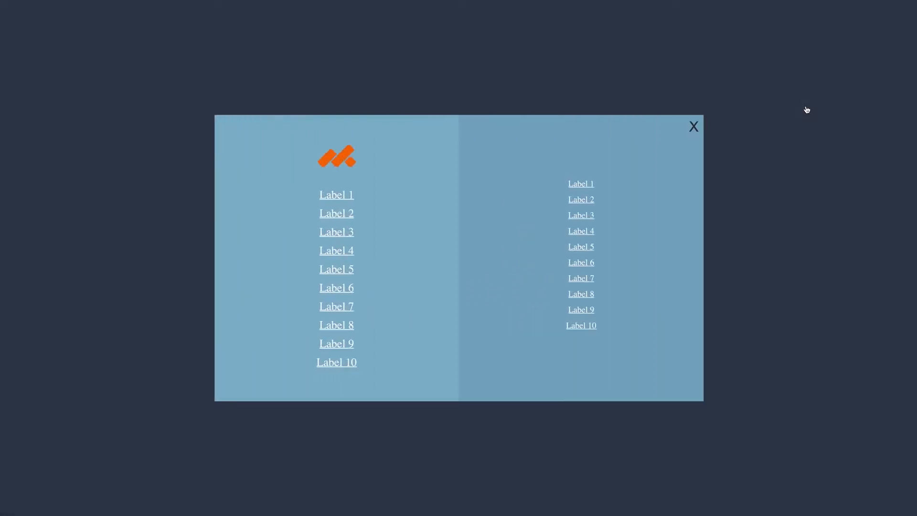
mouse_move(796, 194)
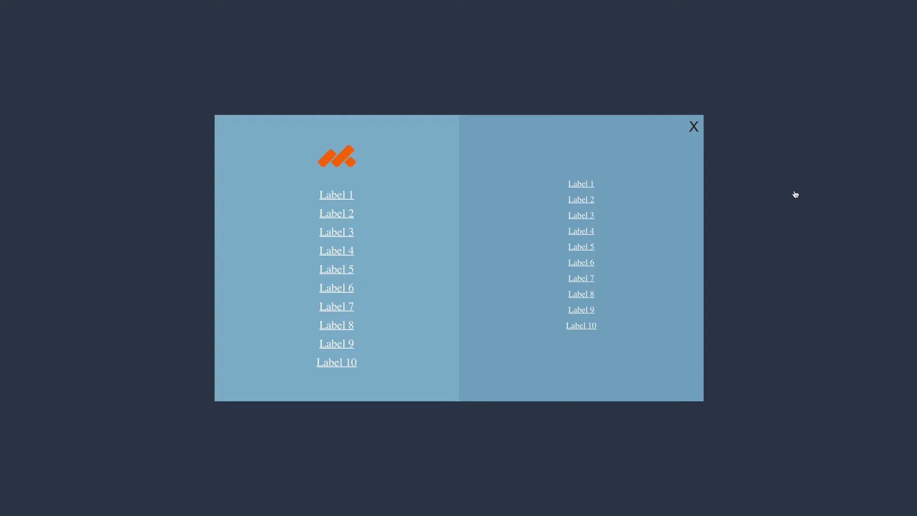
mouse_move(794, 194)
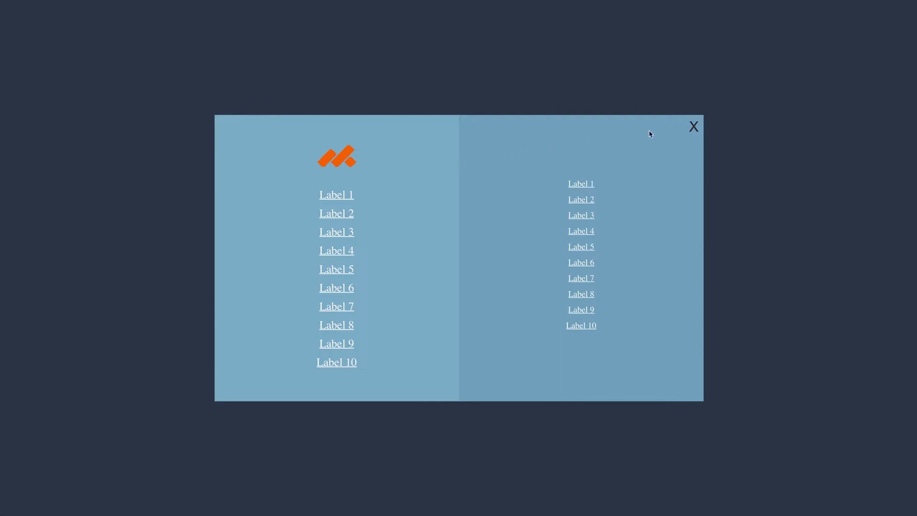
- Close the finished navigation menu demo to get back to the blank Home page
left_click(694, 126)
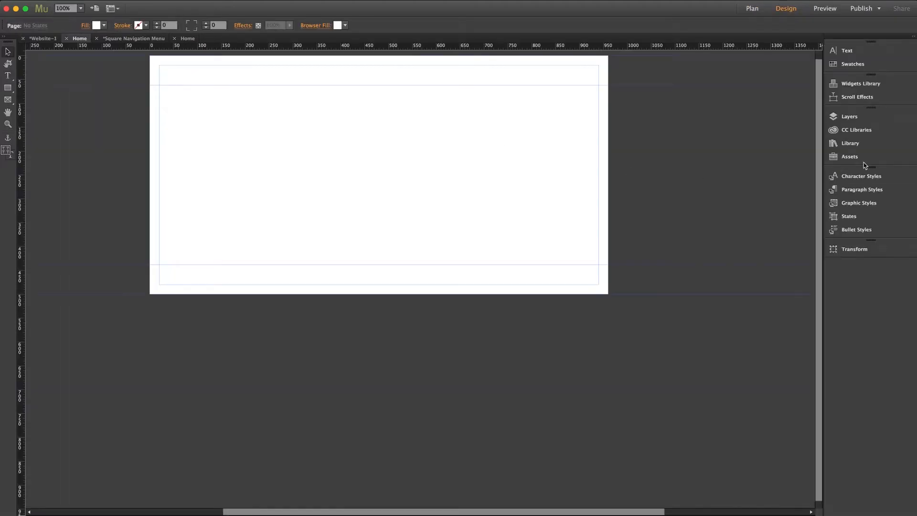
- Place the Square Navigation Menu widget from the Library on the page and select it
left_click(850, 143)
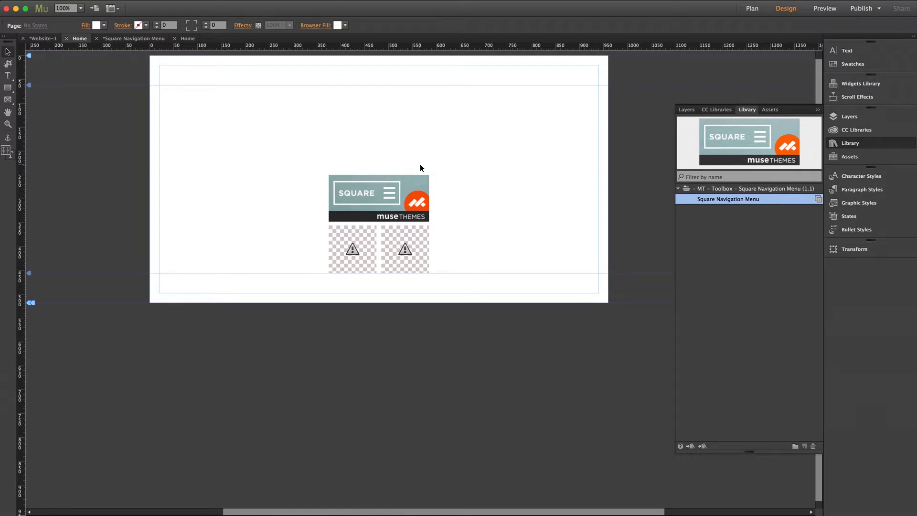
left_click(378, 198)
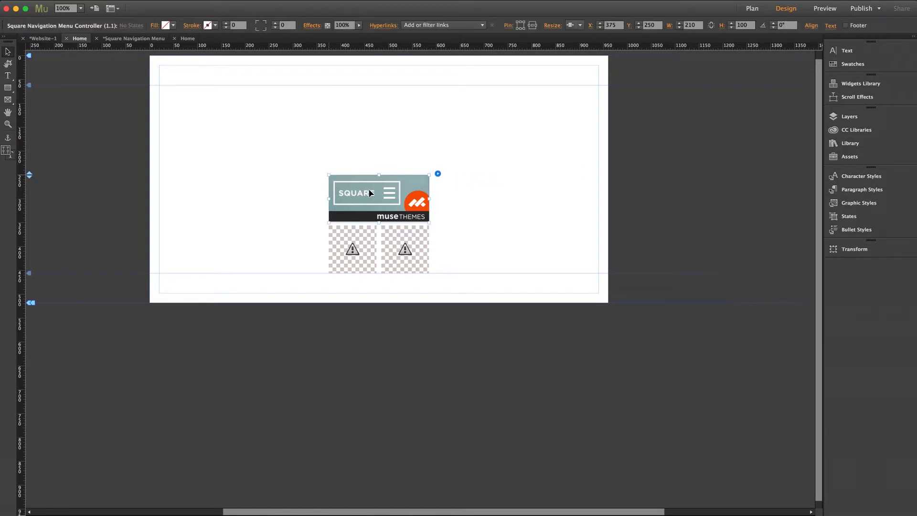
left_click(437, 173)
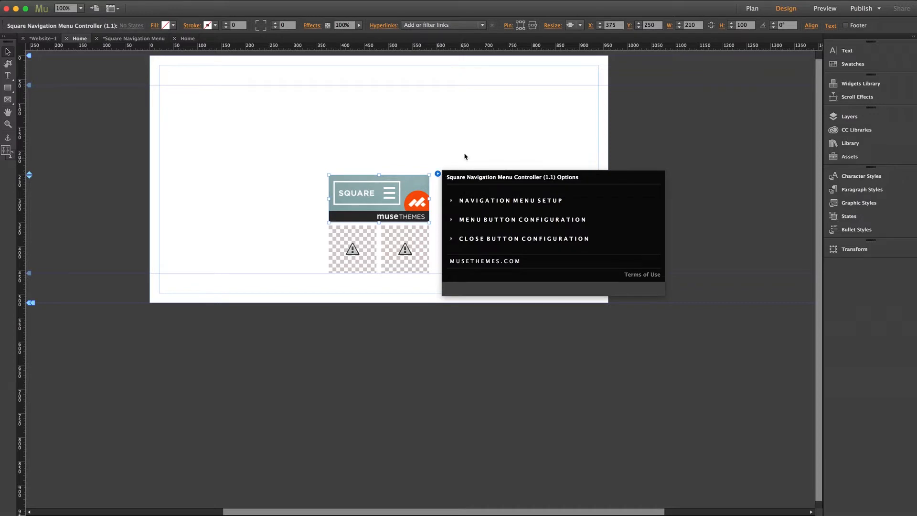
mouse_move(464, 154)
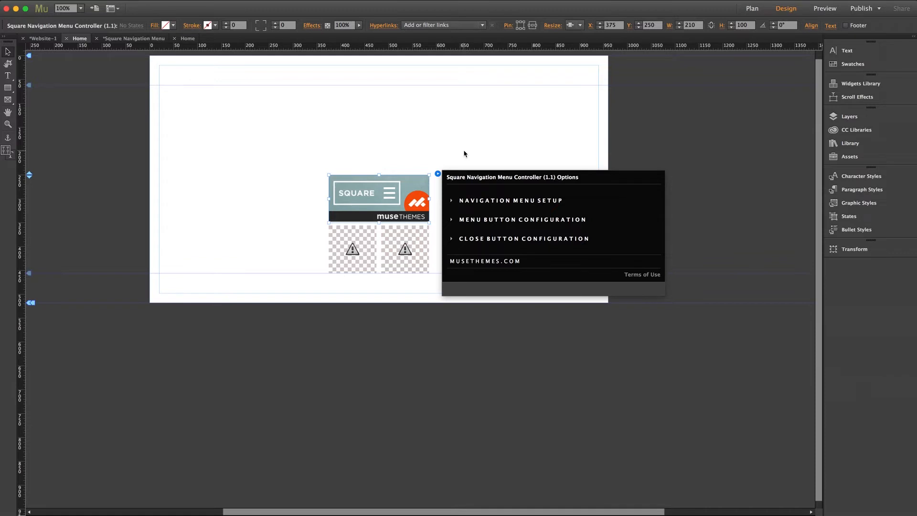
mouse_move(410, 182)
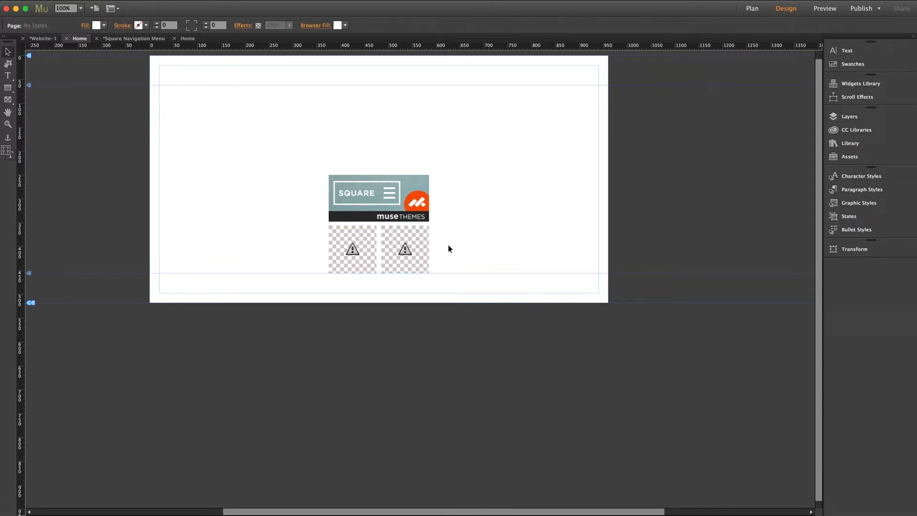
- Set a dark blue Page Background Overlay Color in Navigation Menu Setup
left_click(378, 199)
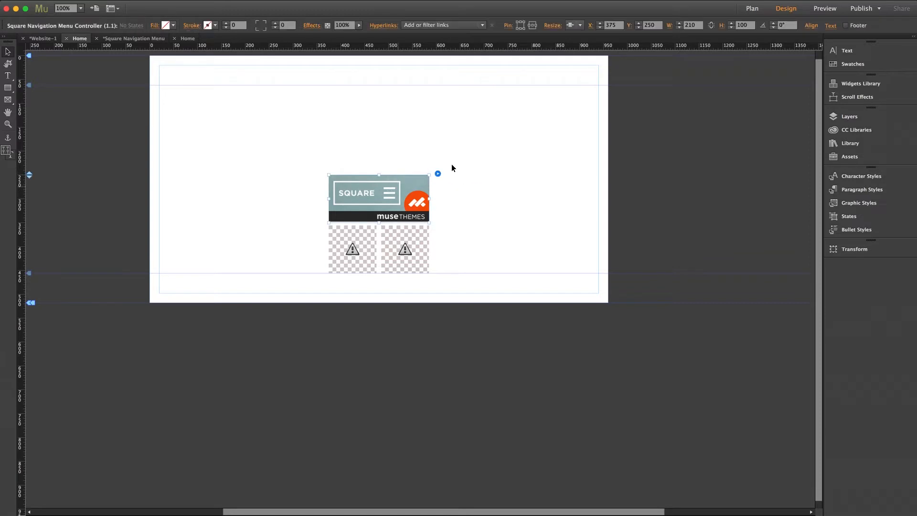
left_click(438, 173)
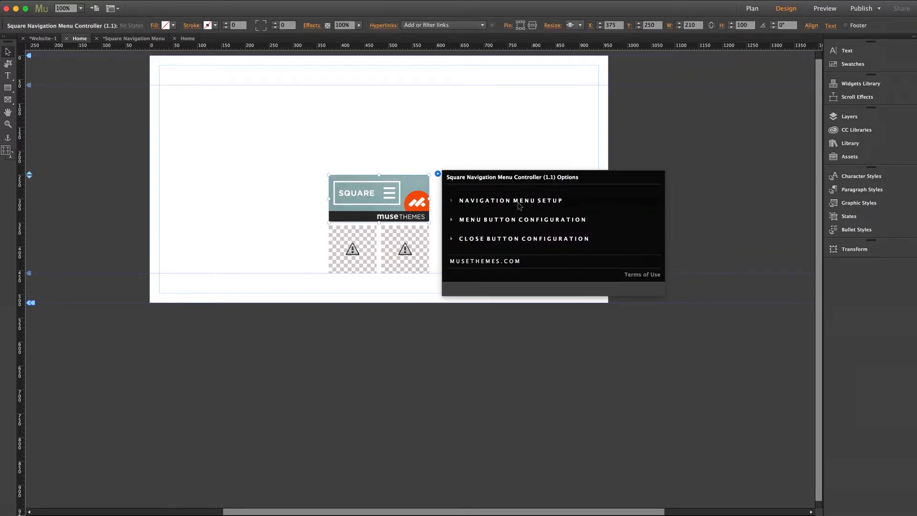
left_click(511, 200)
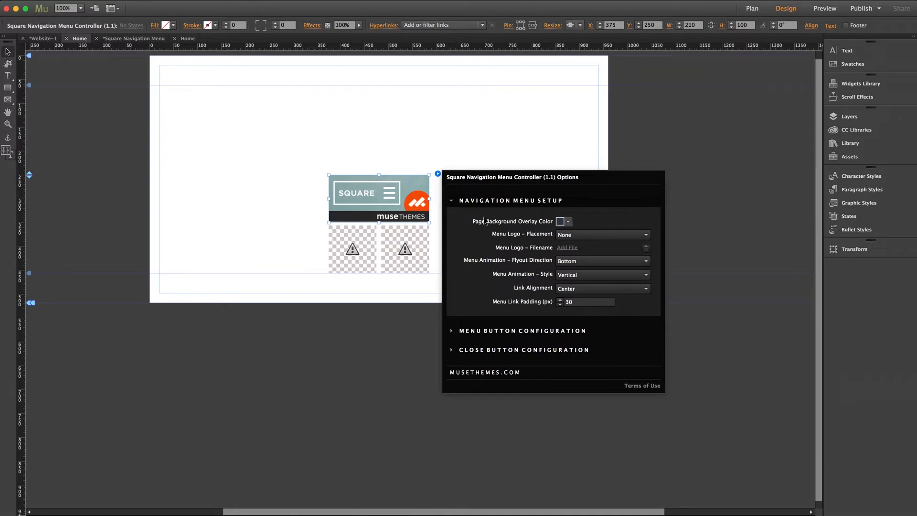
left_click(560, 221)
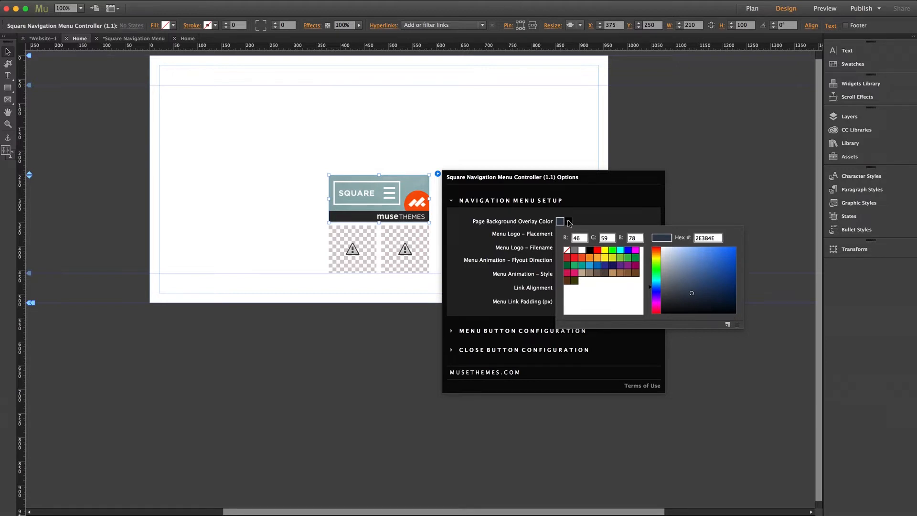
mouse_move(570, 223)
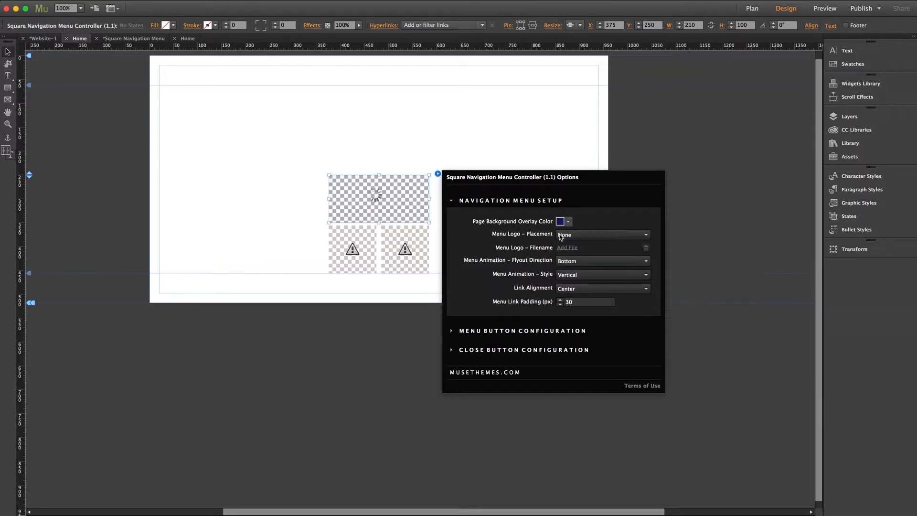
- Set Menu Logo Placement to Left Menu with musethemes_logo.png as the logo file
left_click(603, 234)
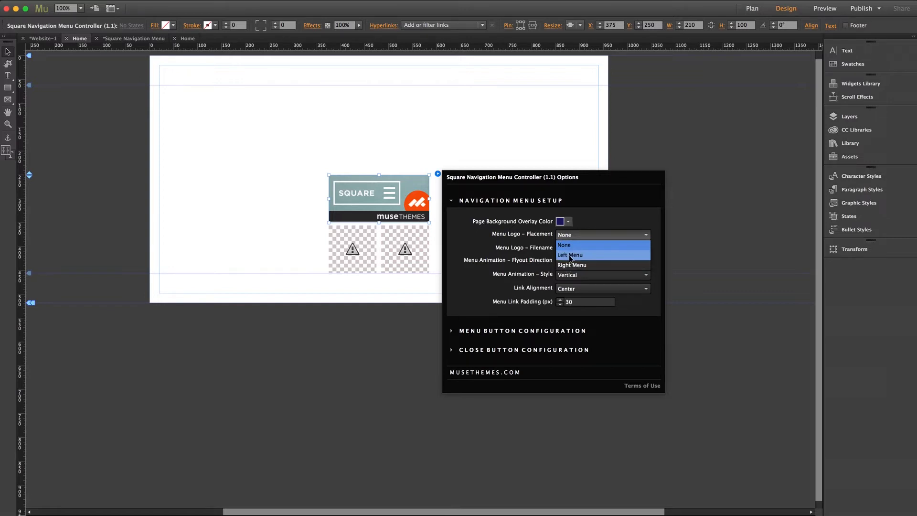
left_click(570, 254)
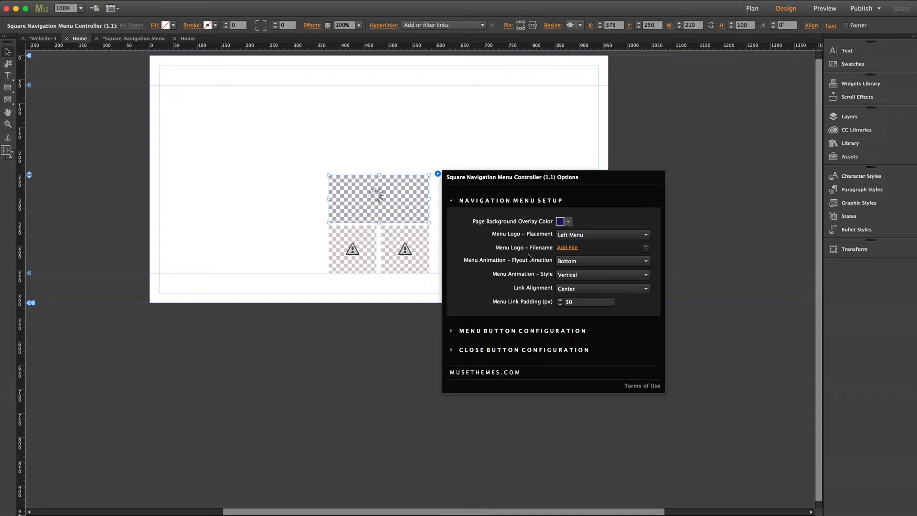
left_click(566, 247)
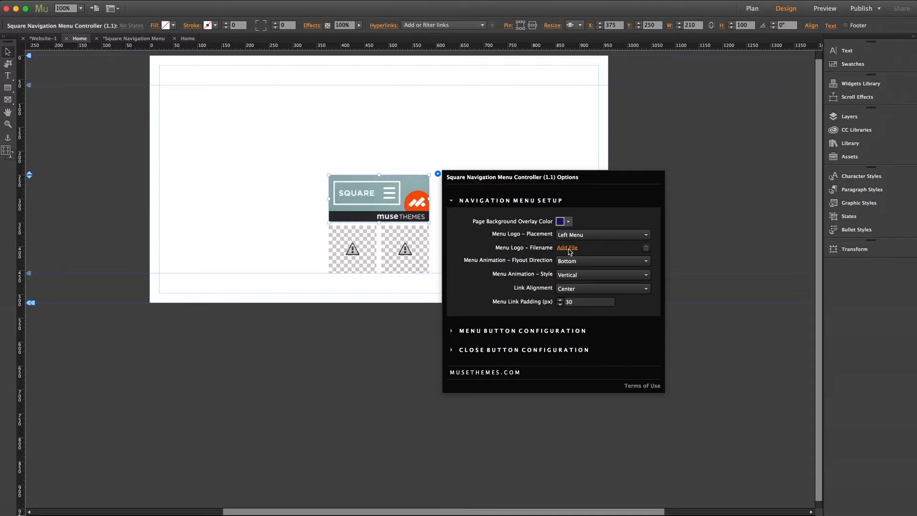
left_click(566, 248)
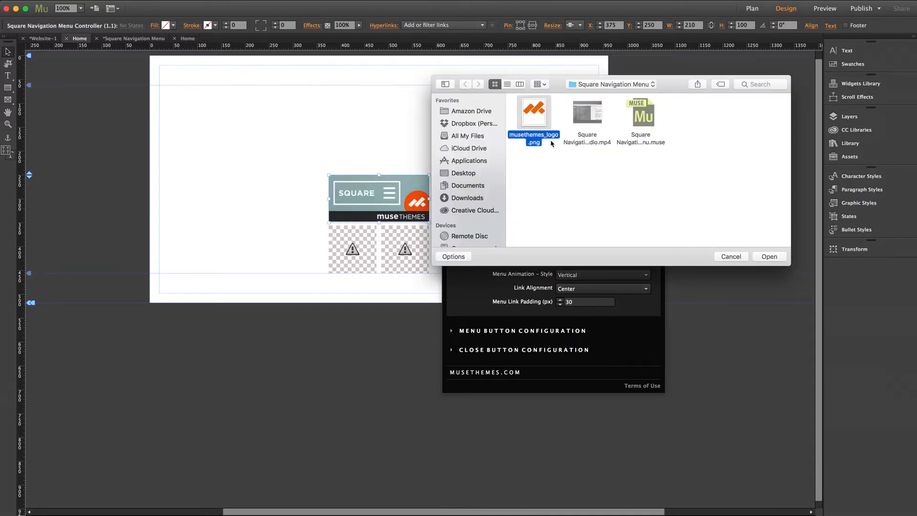
left_click(769, 256)
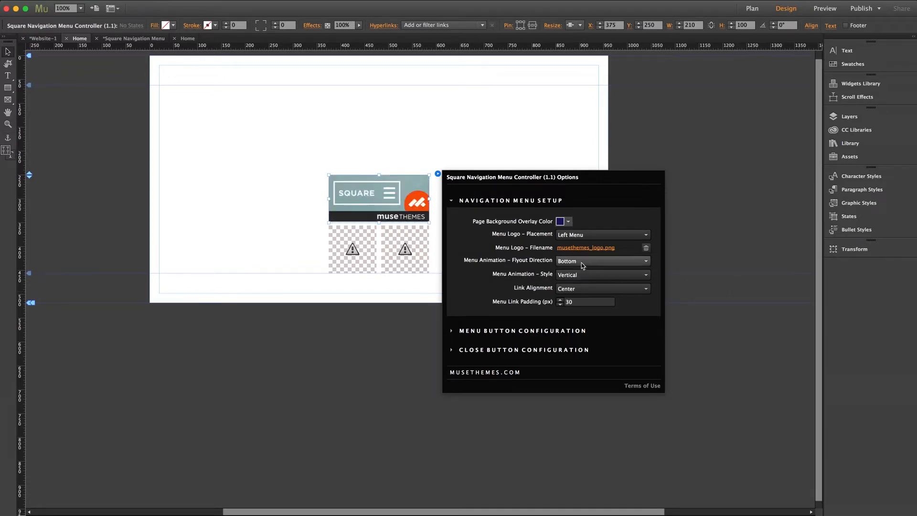
left_click(603, 261)
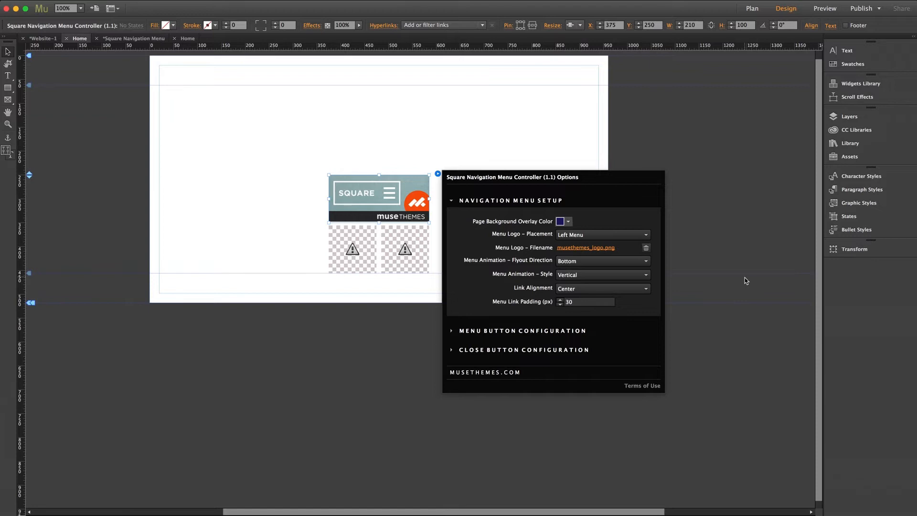
mouse_move(475, 200)
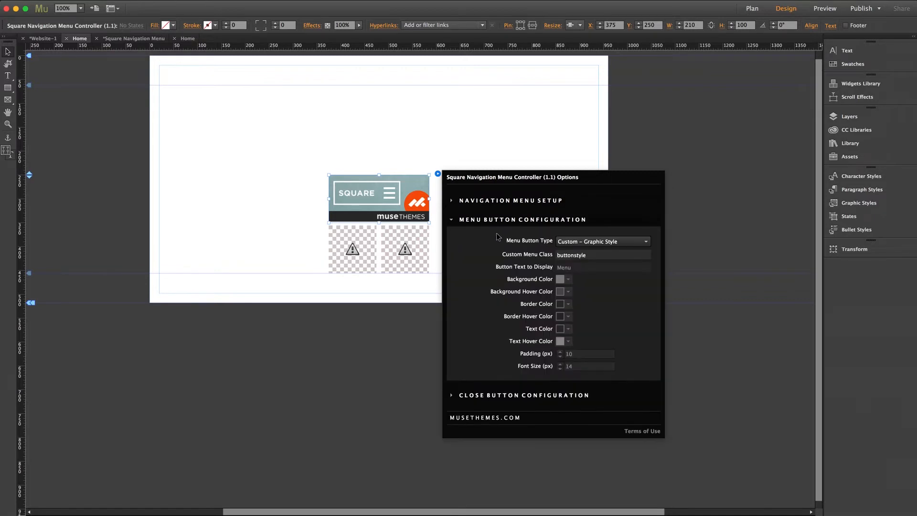
- Try Generated Button, then set Menu Button Type back to Custom – Graphic Style
left_click(603, 241)
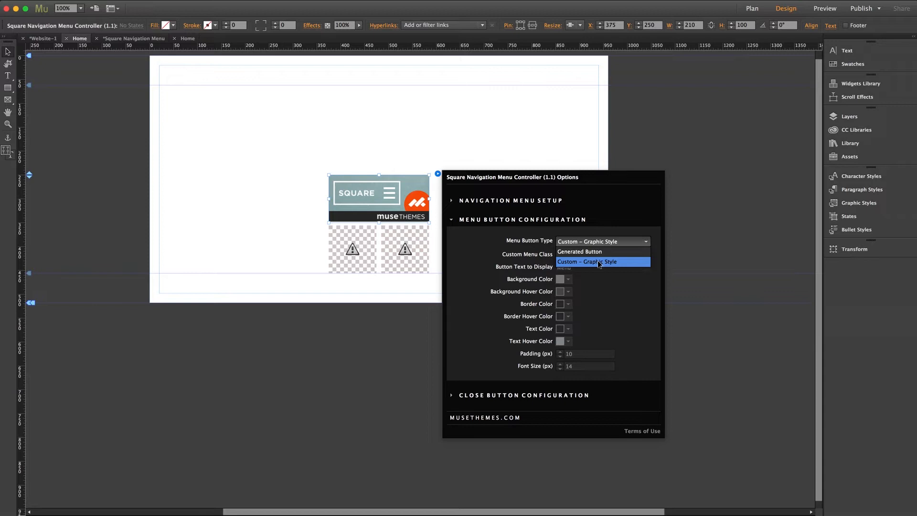
mouse_move(585, 251)
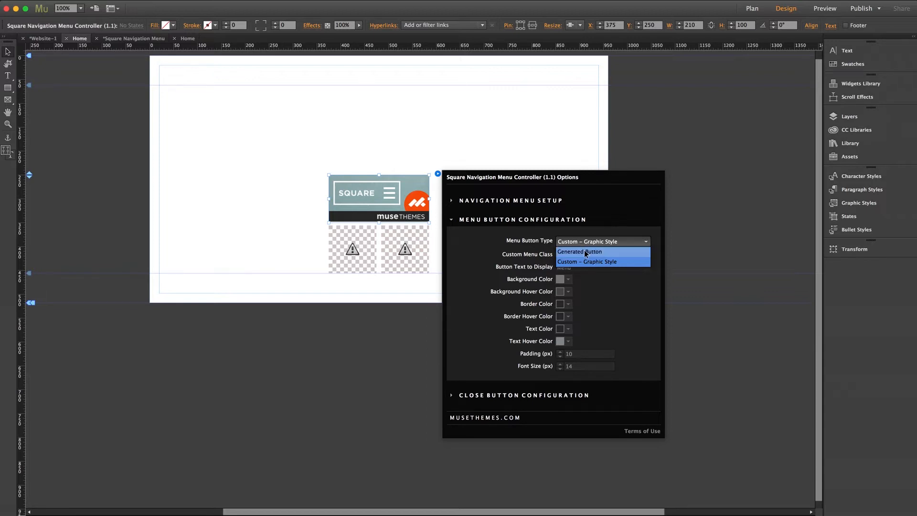
left_click(579, 252)
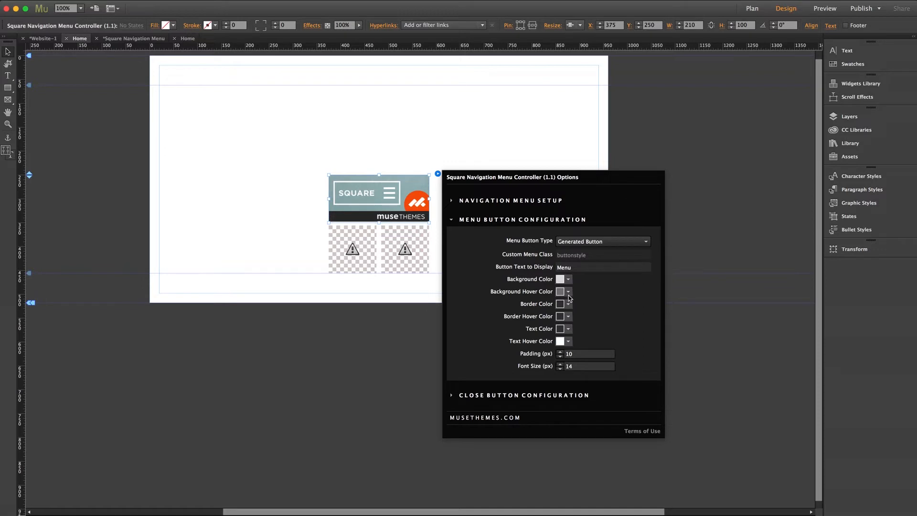
left_click(602, 241)
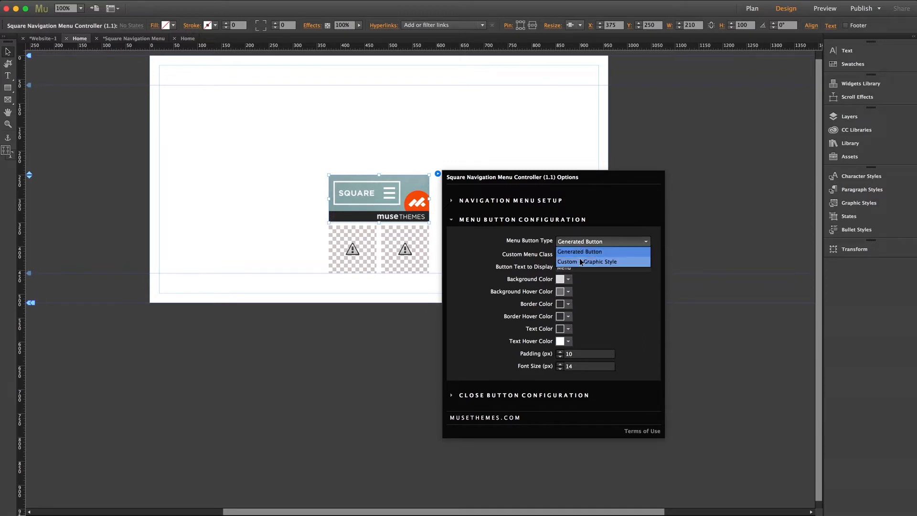
left_click(588, 262)
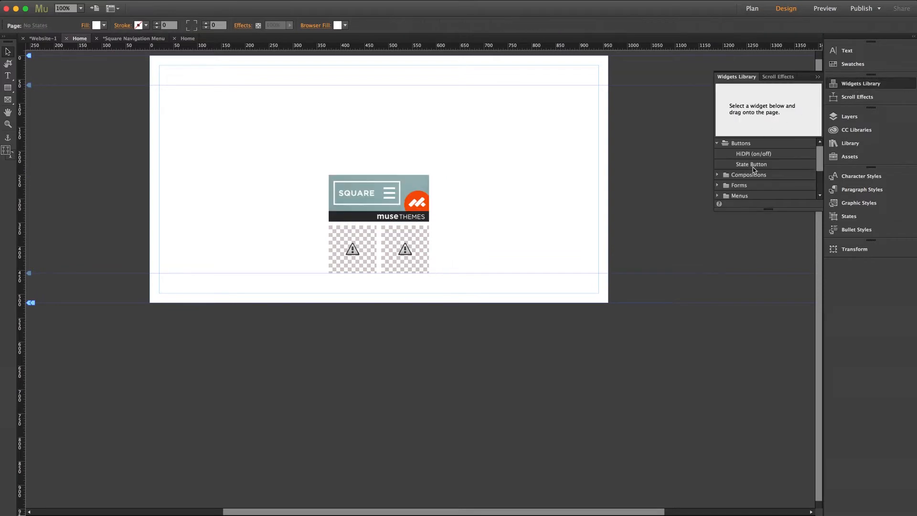
- Drag a State Button above the widget and label it Menu
left_click_drag(751, 164, 384, 154)
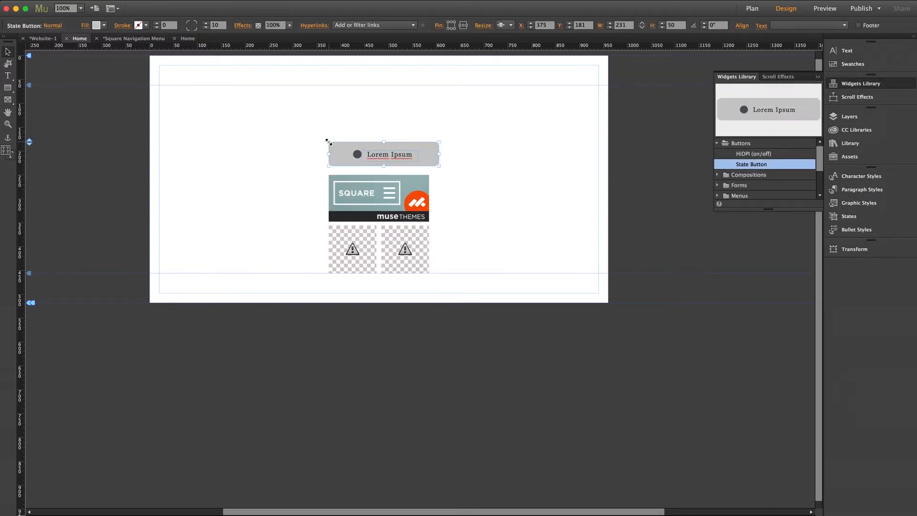
right_click(395, 155)
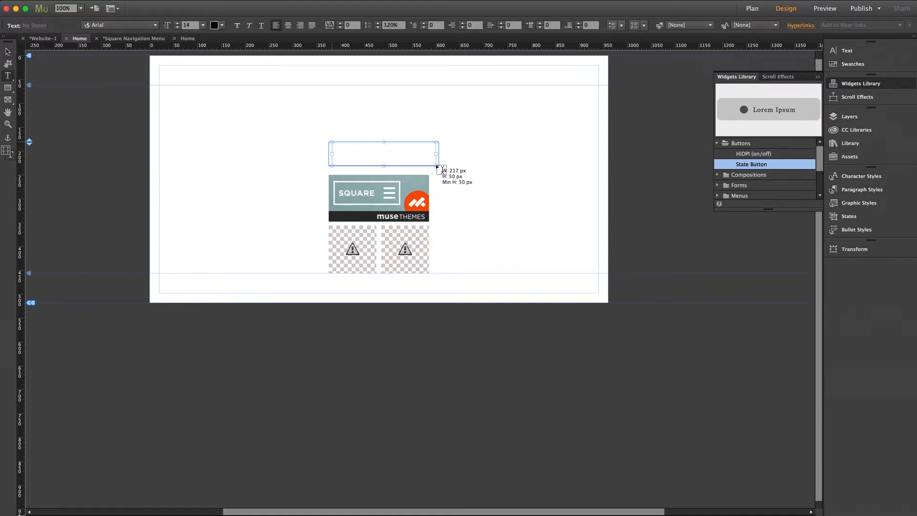
type("Menu")
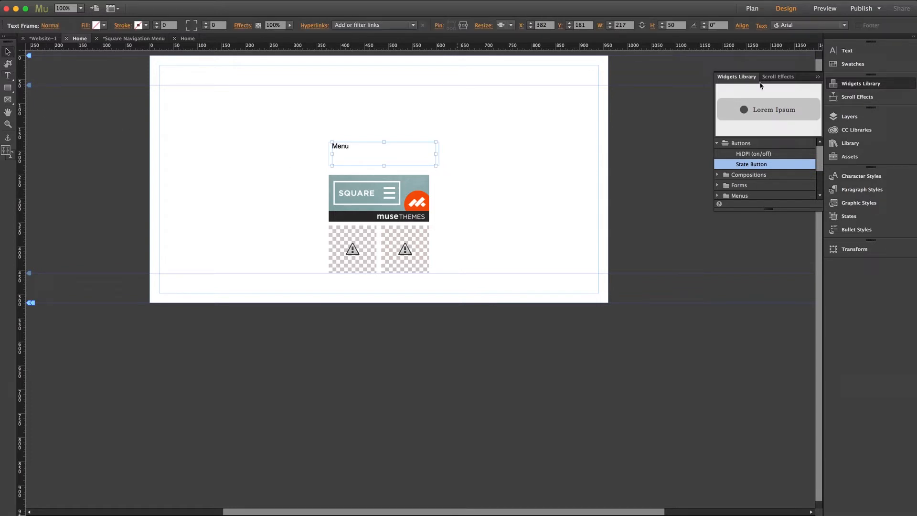
- Set the button text to Raleway Light and give it a thin black outline
left_click(848, 51)
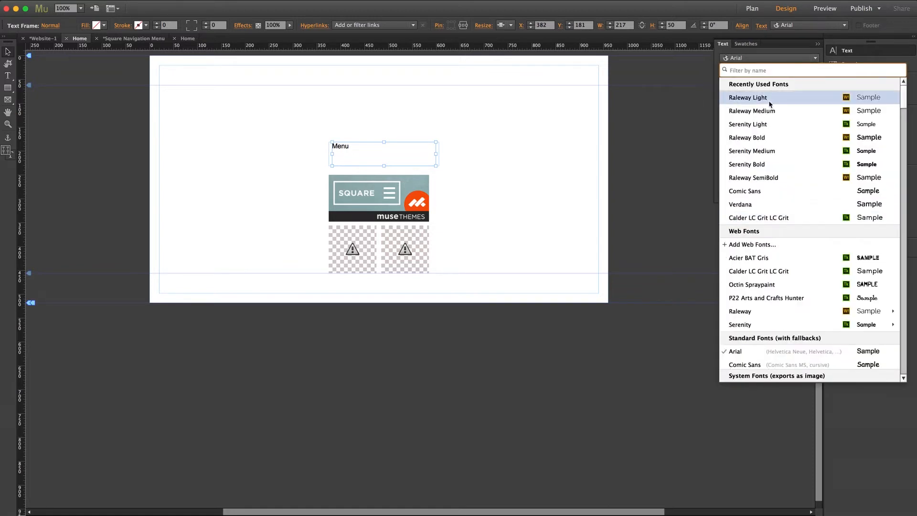
mouse_move(748, 98)
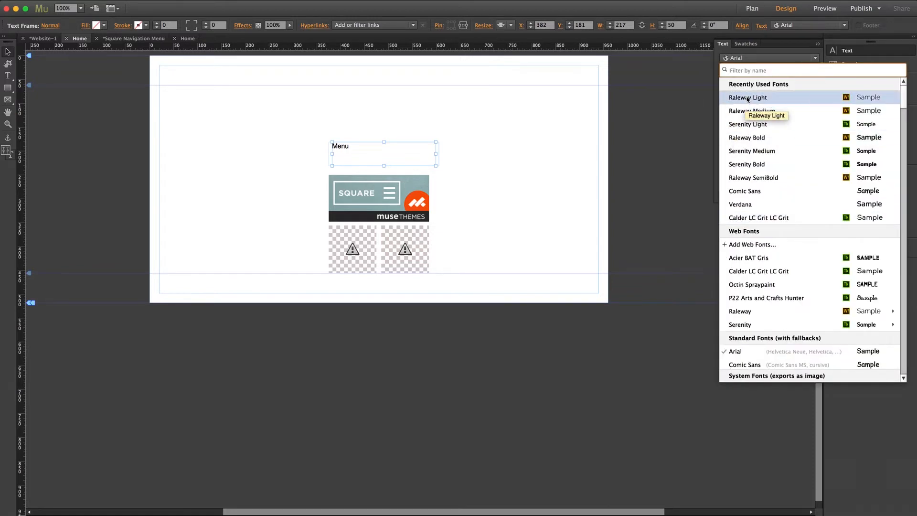
left_click(748, 98)
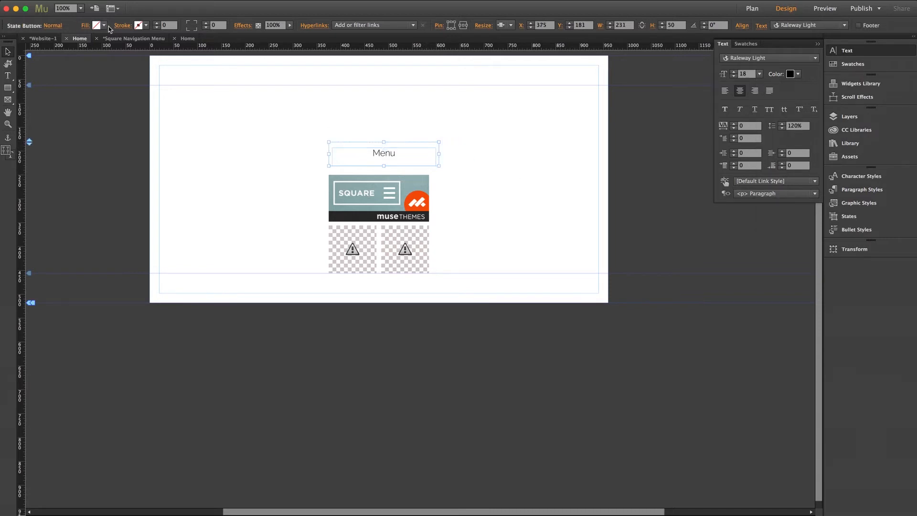
left_click(138, 25)
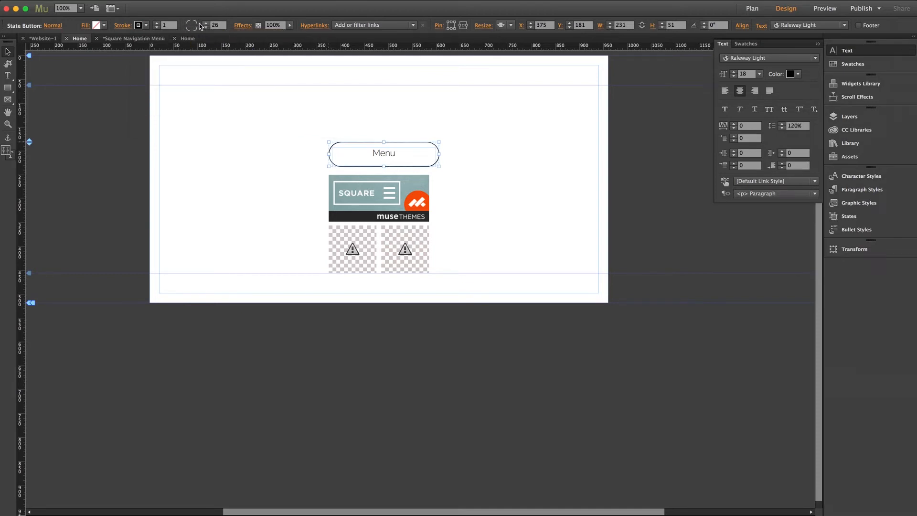
- Review the button's states list and reselect the Menu button
left_click(52, 25)
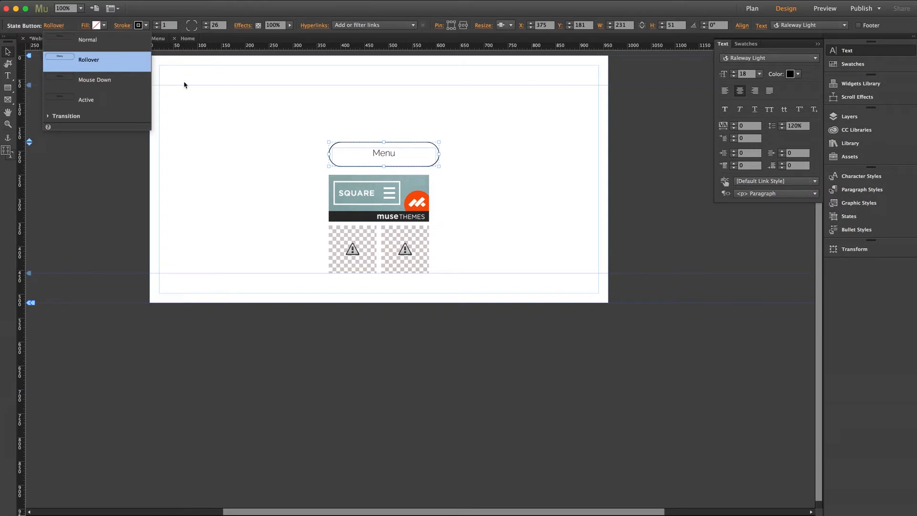
left_click(88, 25)
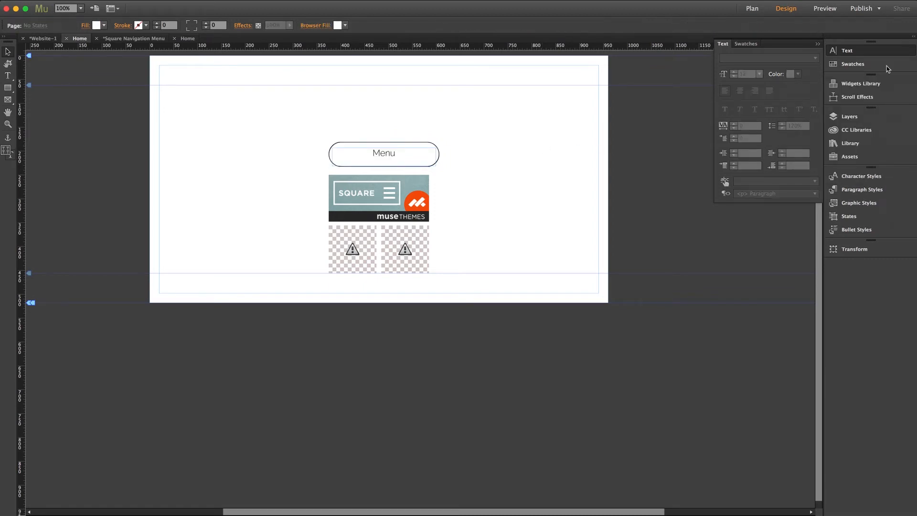
left_click(383, 153)
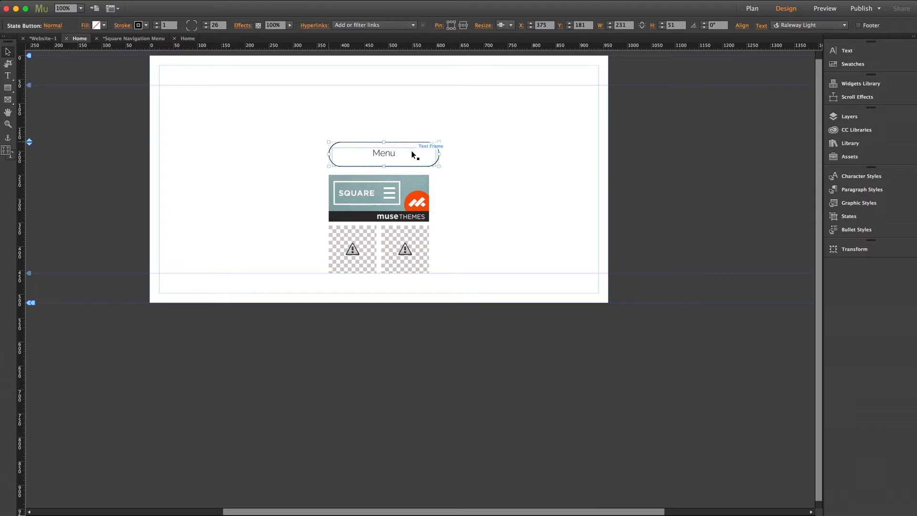
mouse_move(413, 154)
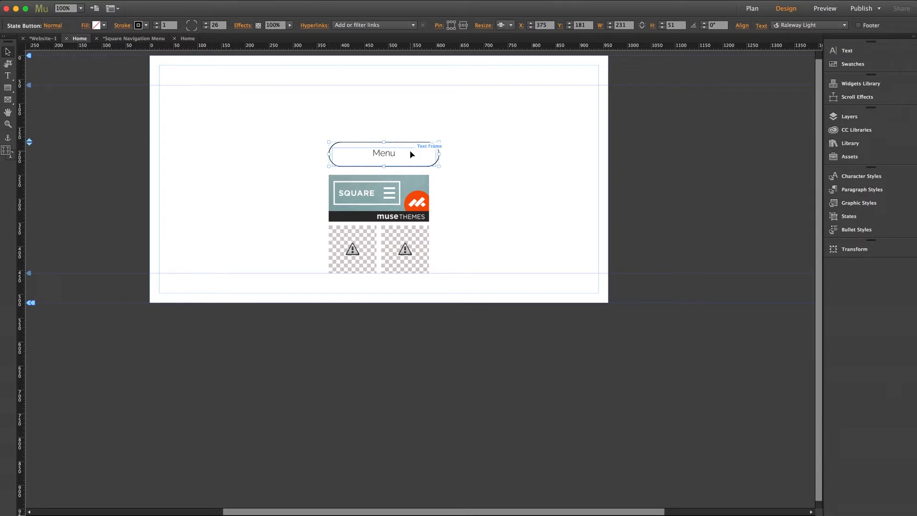
- Save the Menu button's look as a new graphic style named menu1
left_click(859, 202)
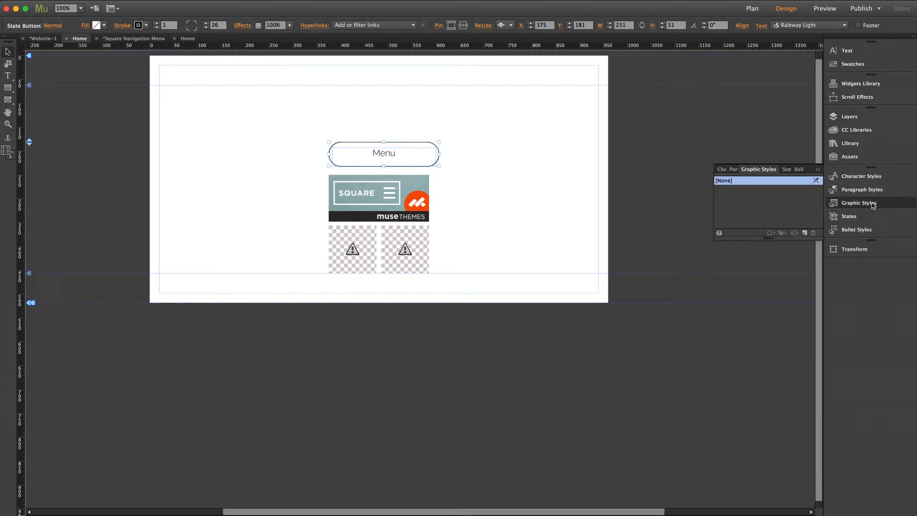
mouse_move(805, 233)
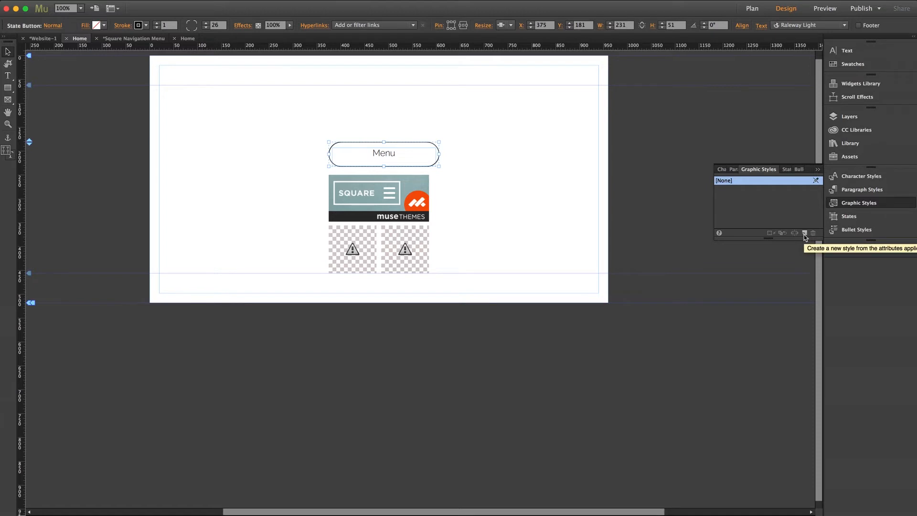
left_click(805, 233)
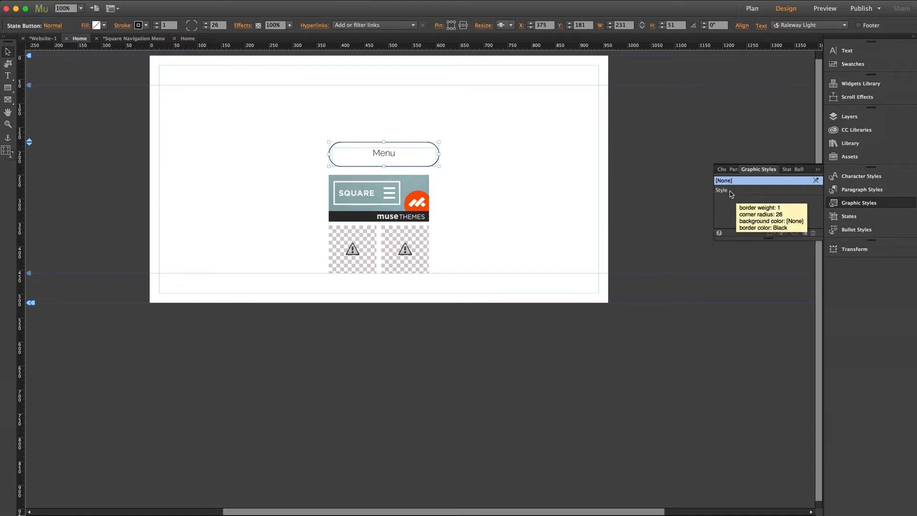
type("m")
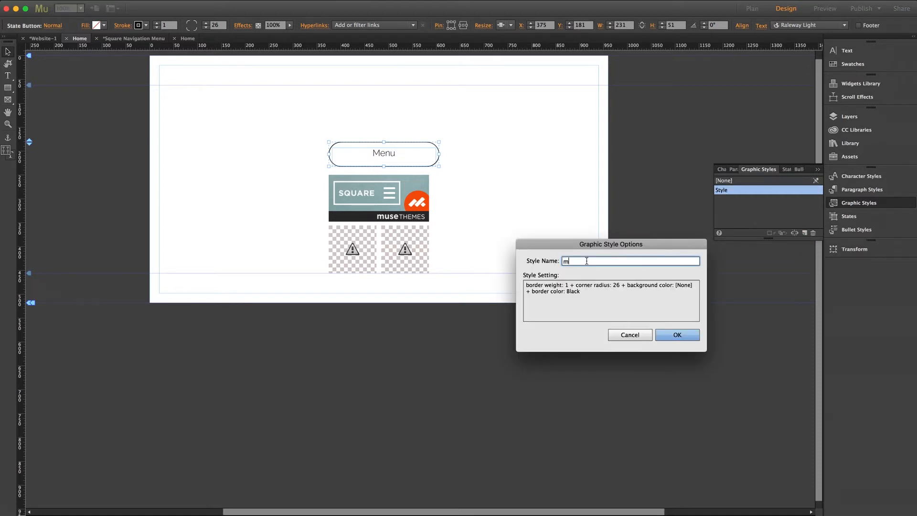
type("enu1")
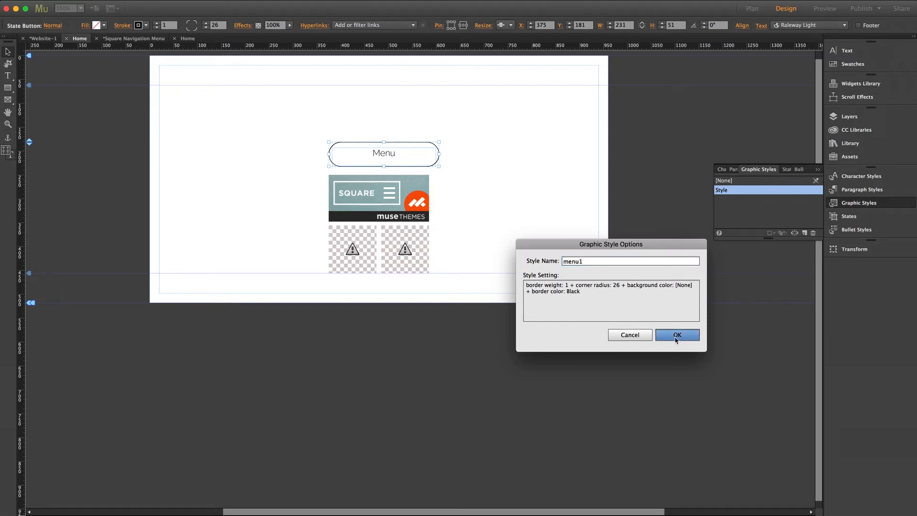
left_click(677, 334)
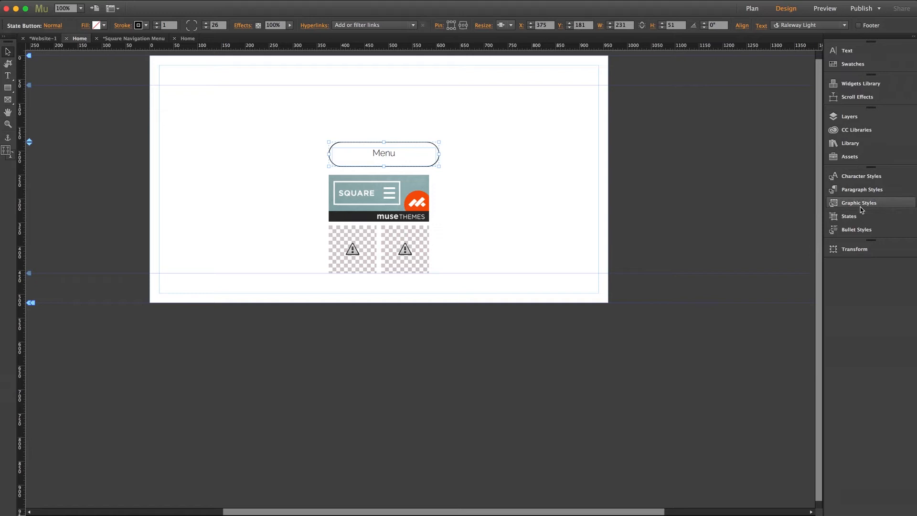
left_click(378, 198)
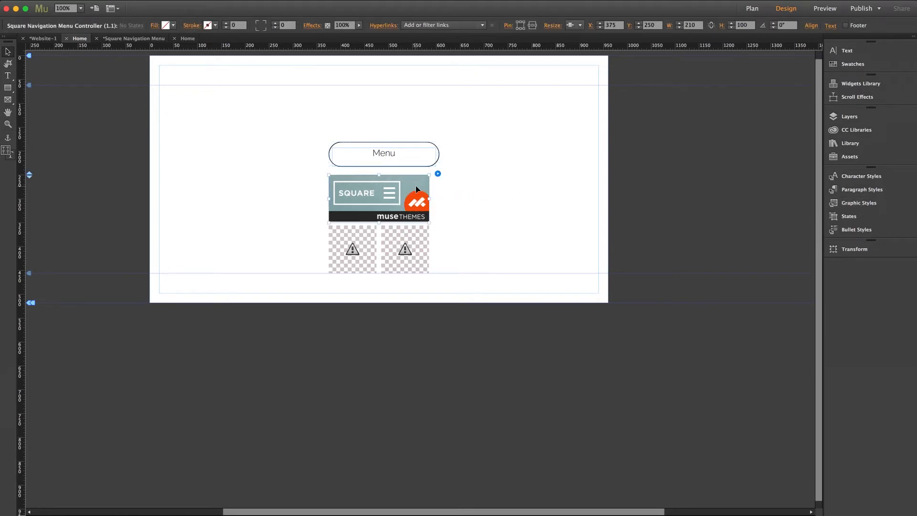
left_click(438, 173)
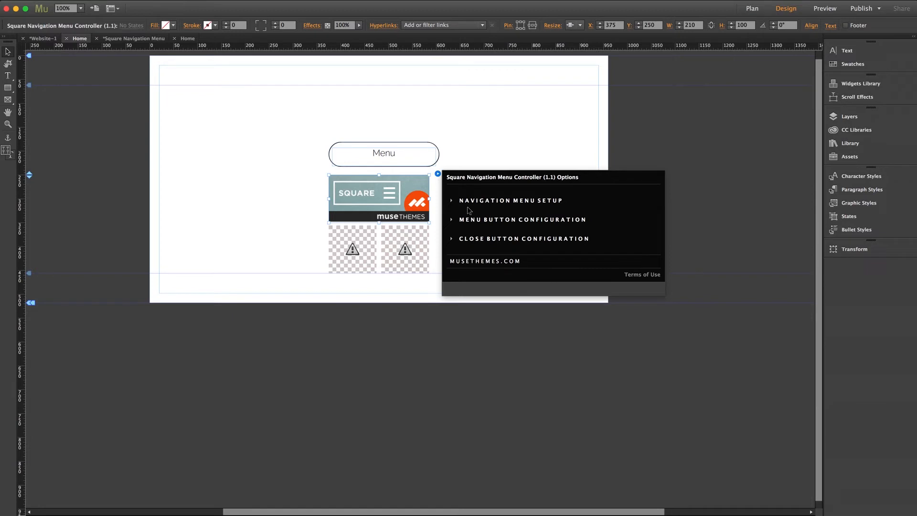
mouse_move(489, 223)
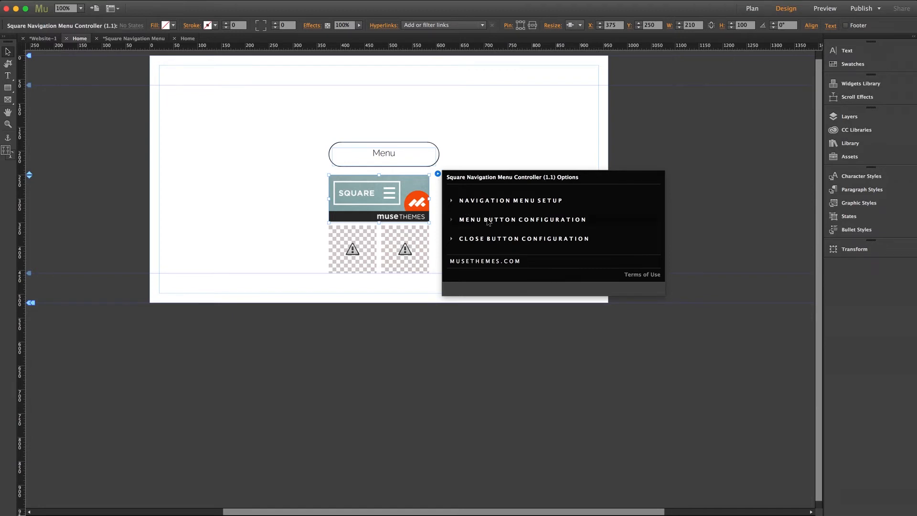
left_click(522, 220)
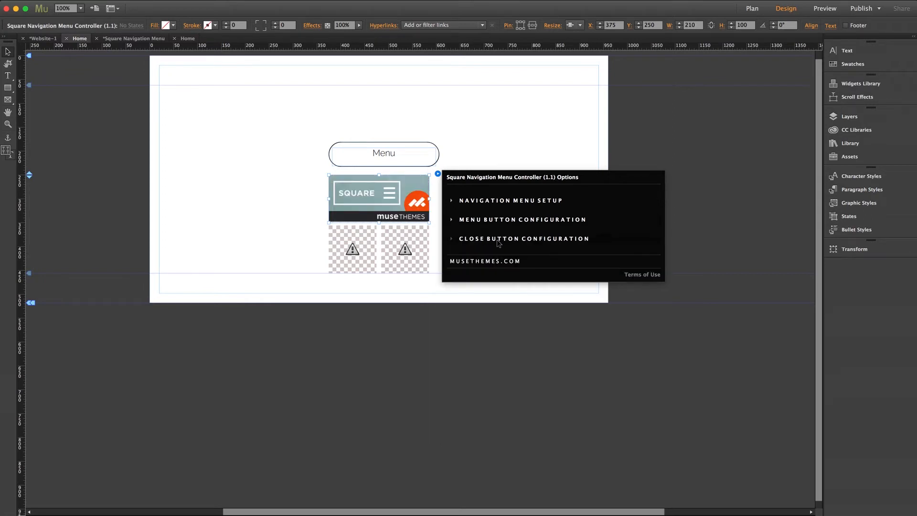
left_click(524, 238)
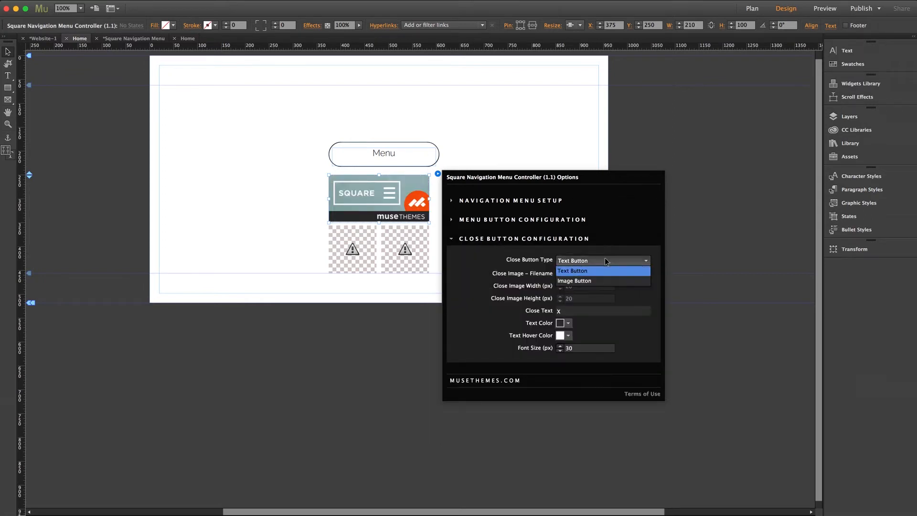
mouse_move(585, 270)
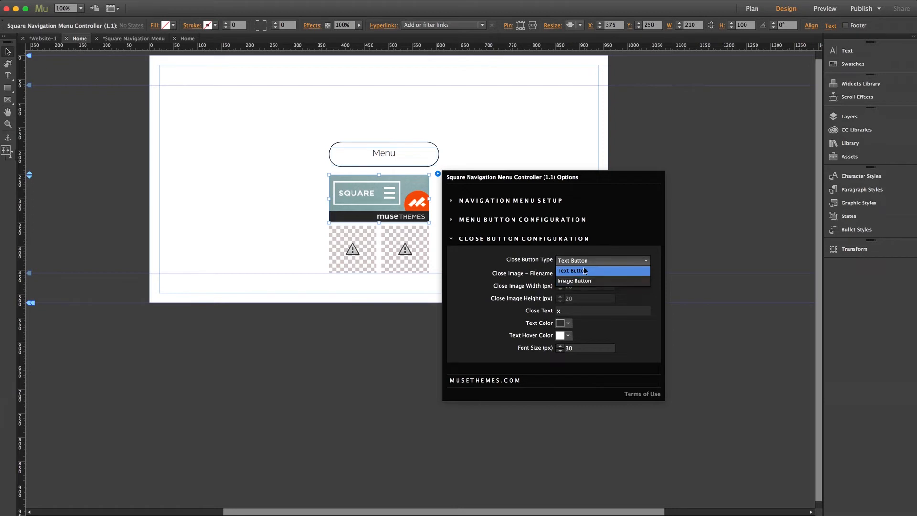
left_click(585, 270)
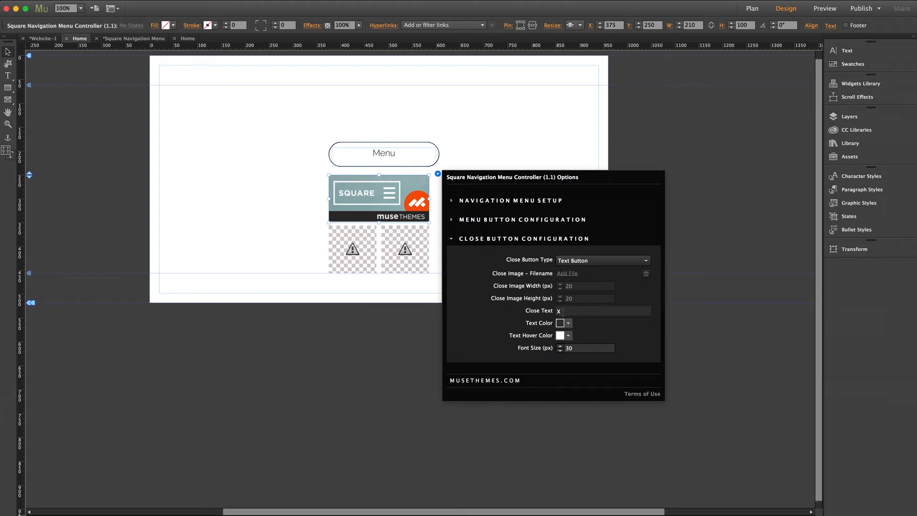
left_click(603, 311)
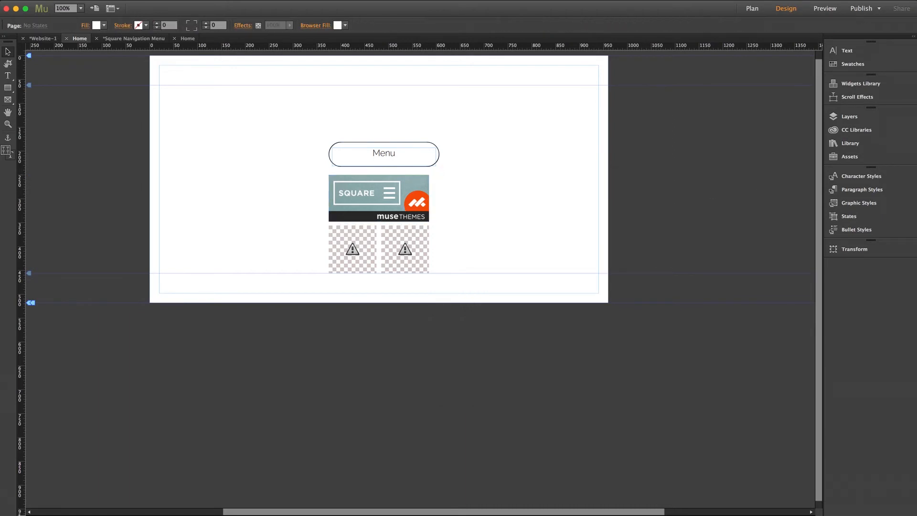
- Preview the page in a browser and open the overlay from the Menu button
left_click(825, 8)
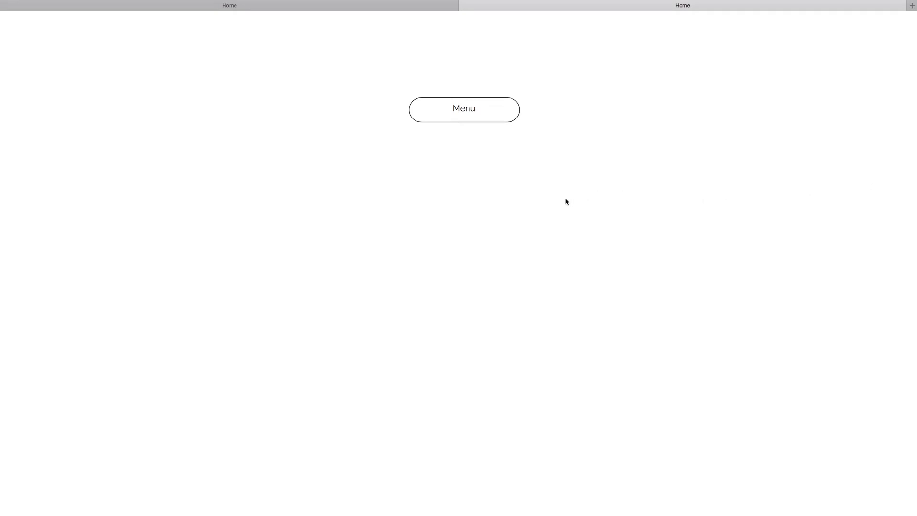
left_click(463, 109)
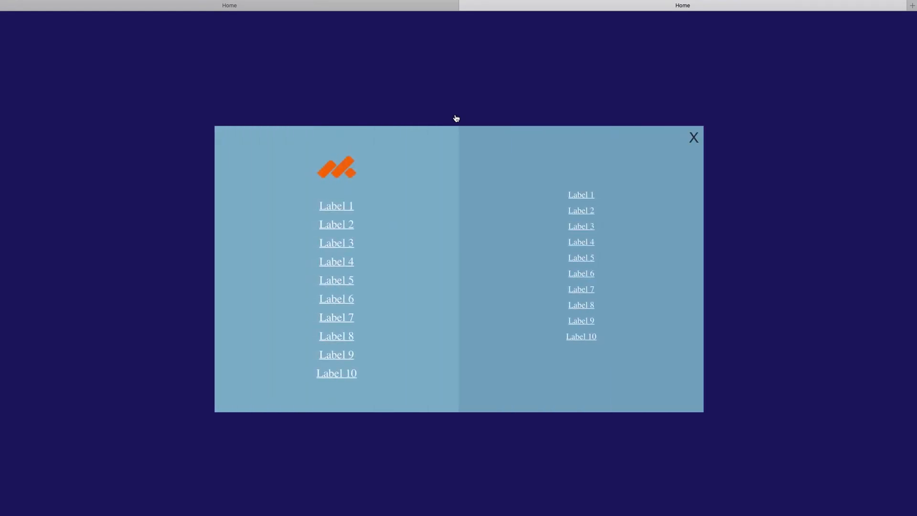
mouse_move(341, 170)
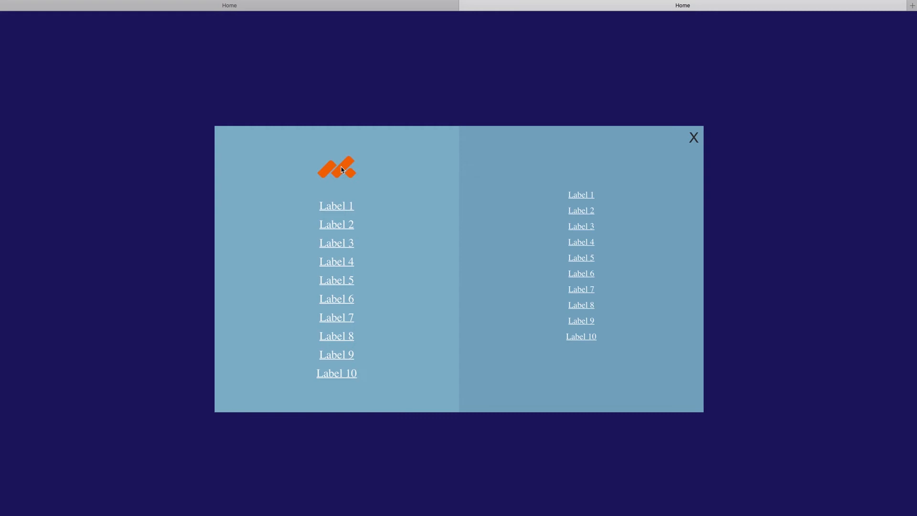
mouse_move(728, 176)
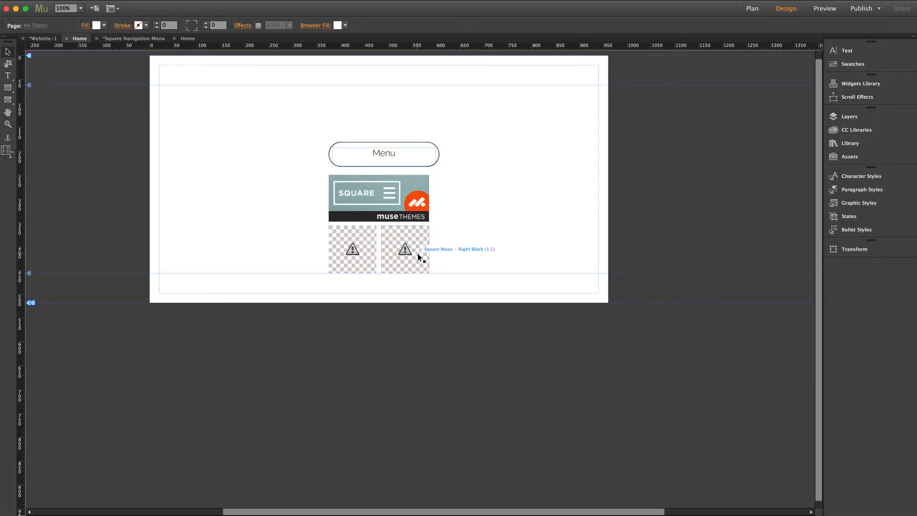
- Give the Left Block a green Menu Block Color, 24-px font size and 10 menu items
left_click(352, 249)
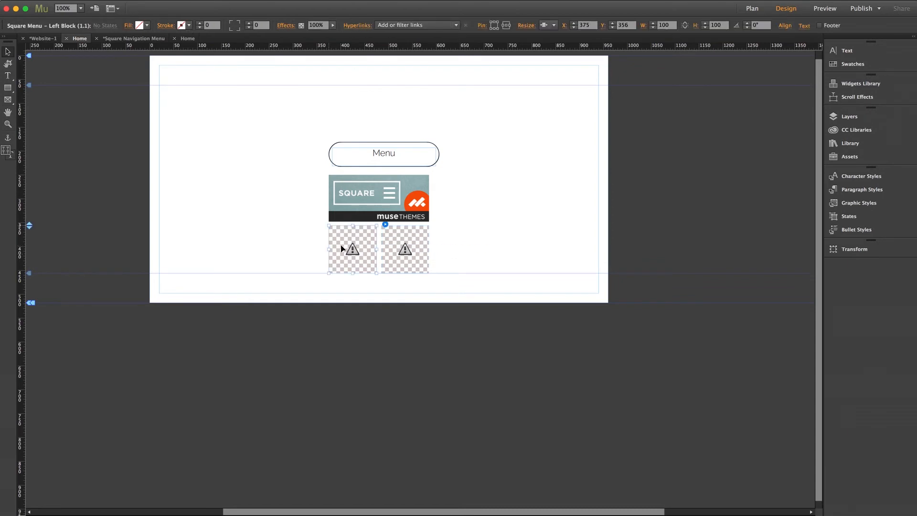
left_click(385, 224)
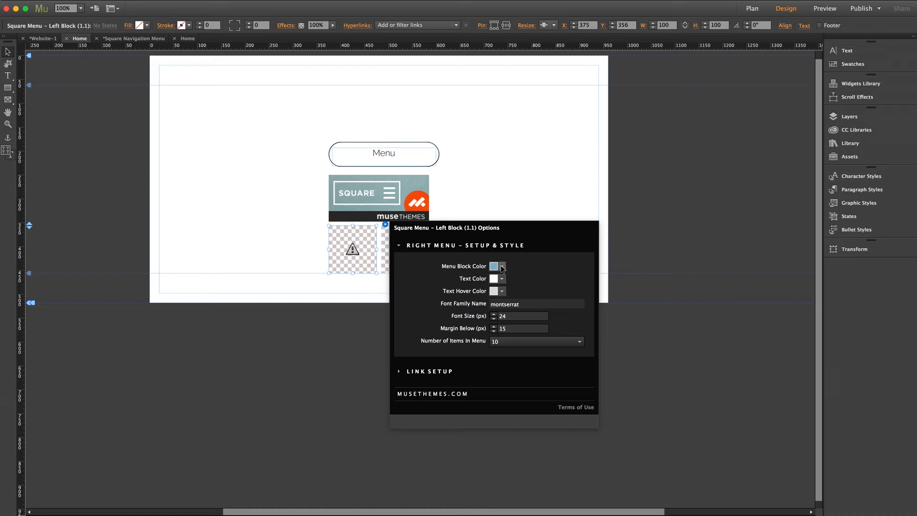
left_click(502, 267)
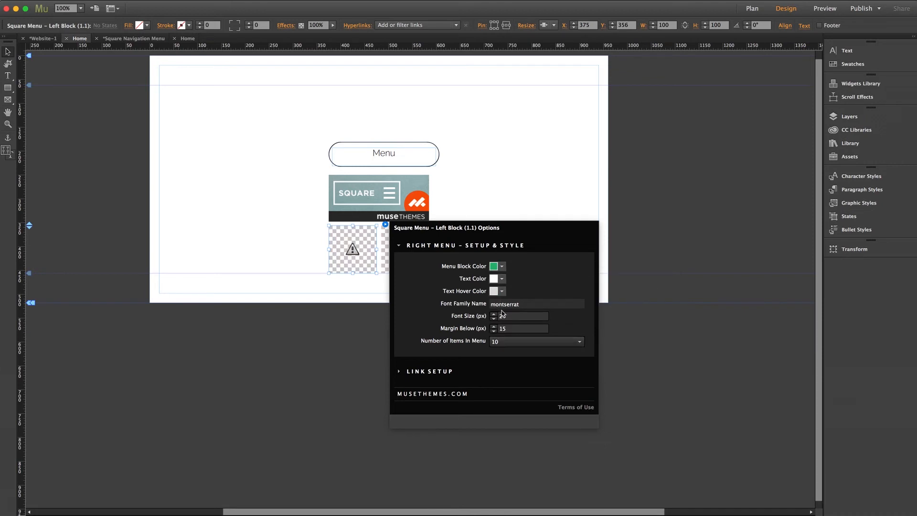
type("24")
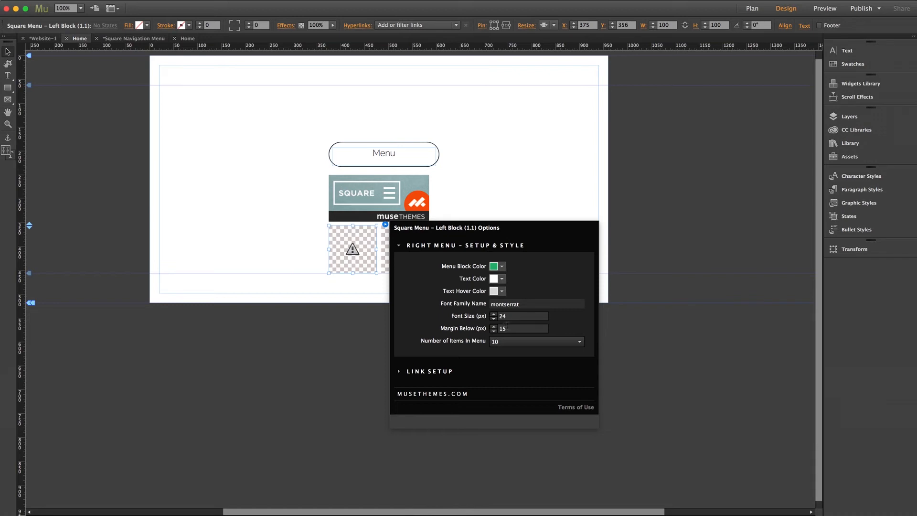
mouse_move(508, 369)
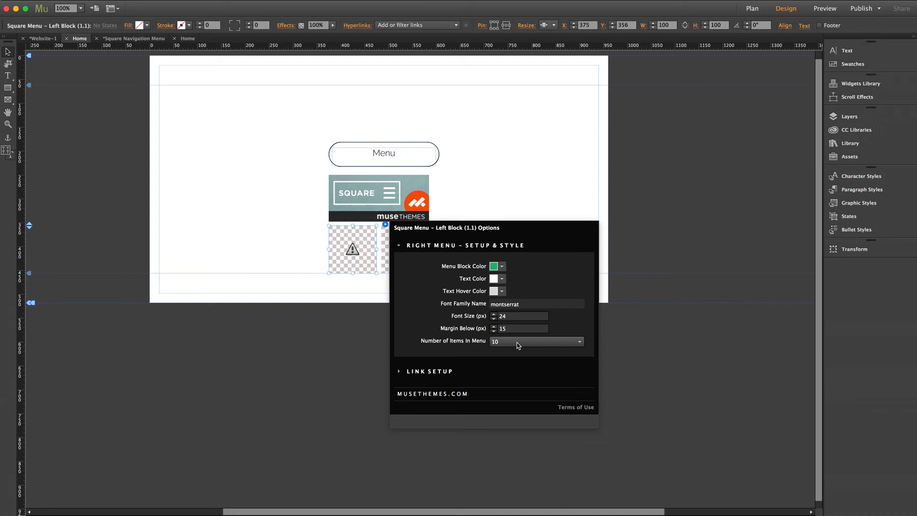
left_click(535, 341)
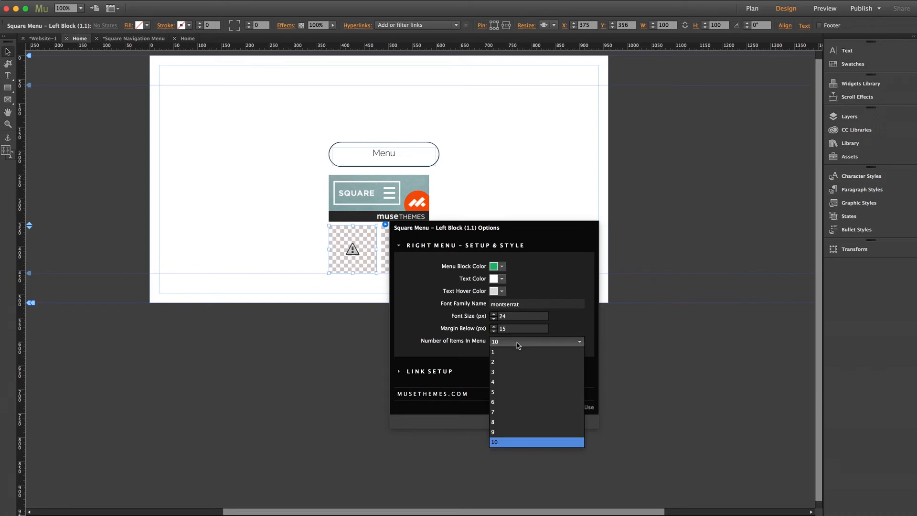
left_click(493, 361)
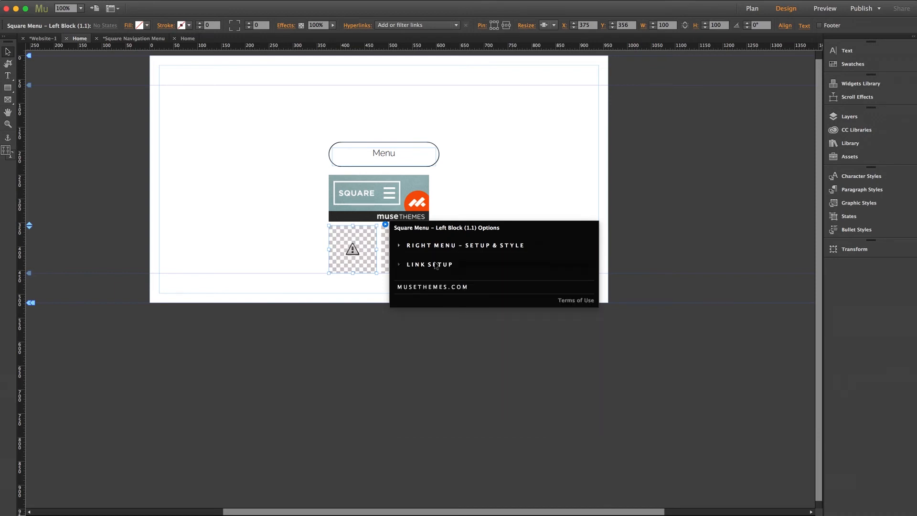
- Set URL 1 in Link Setup to about.html
left_click(430, 264)
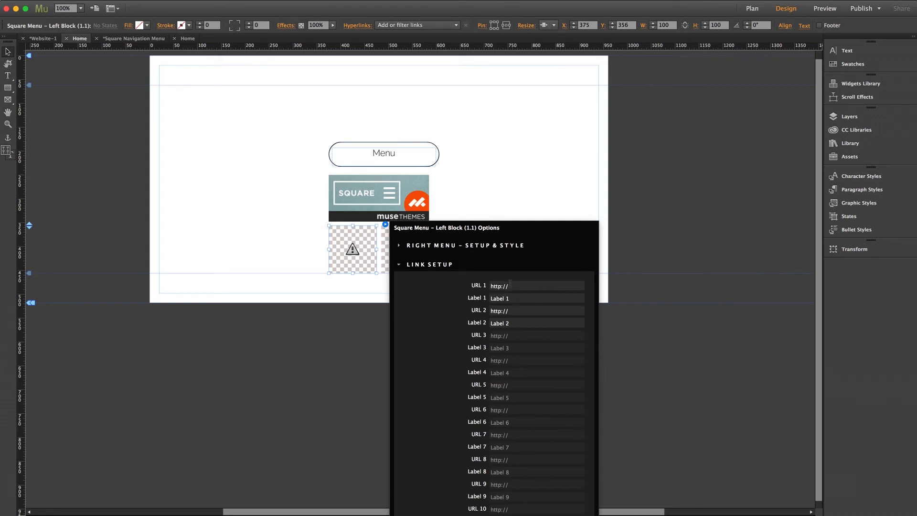
left_click(535, 298)
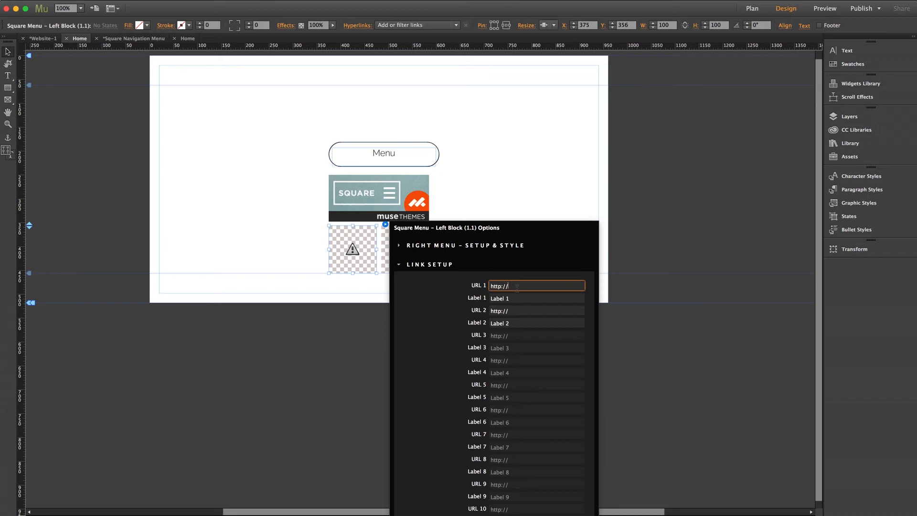
left_click(515, 286)
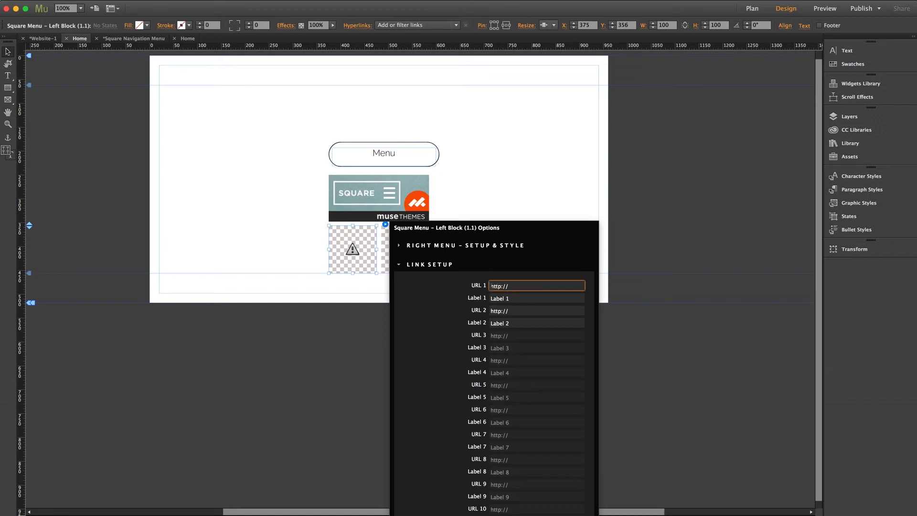
left_click(500, 286)
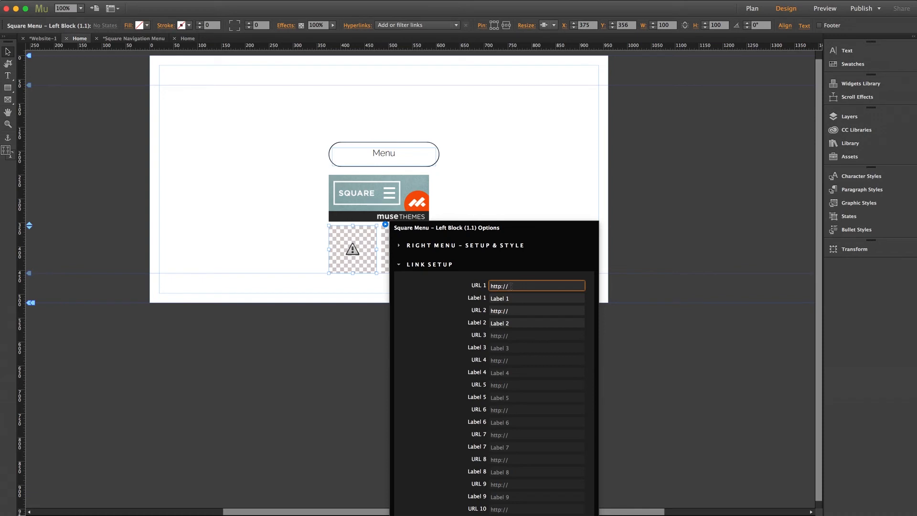
triple_click(535, 285)
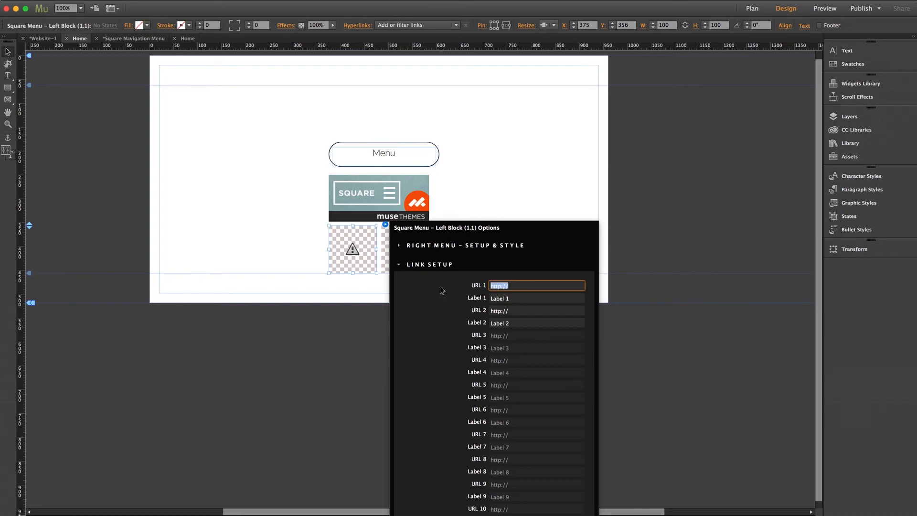
type("about.html")
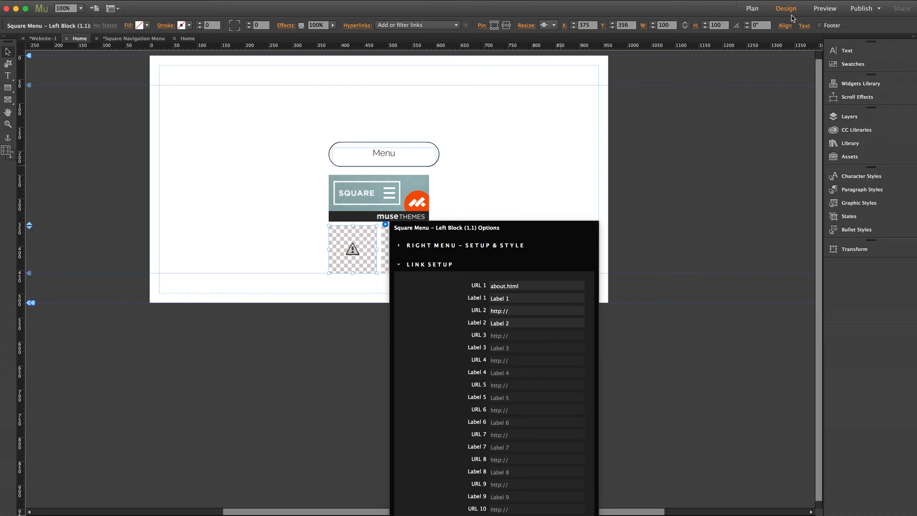
- Create an About page from Plan view, give it a green browser fill, and return to Home
left_click(752, 9)
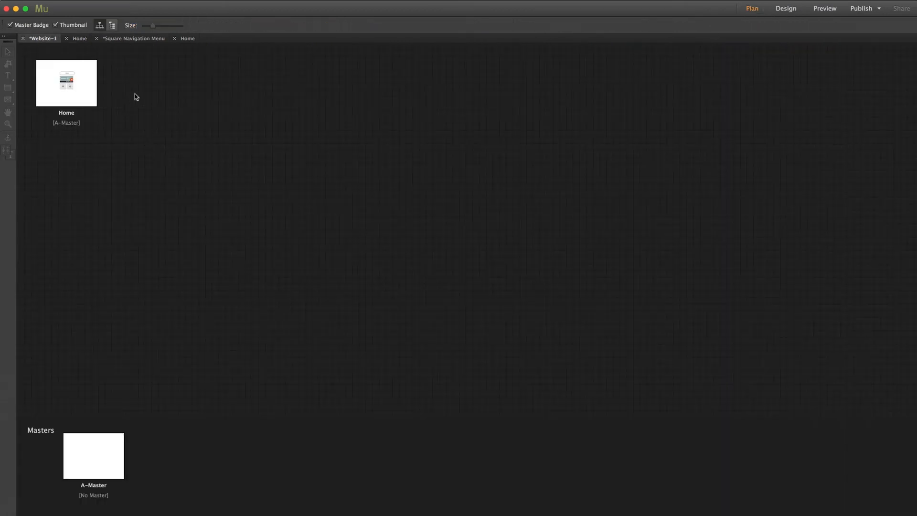
mouse_move(102, 83)
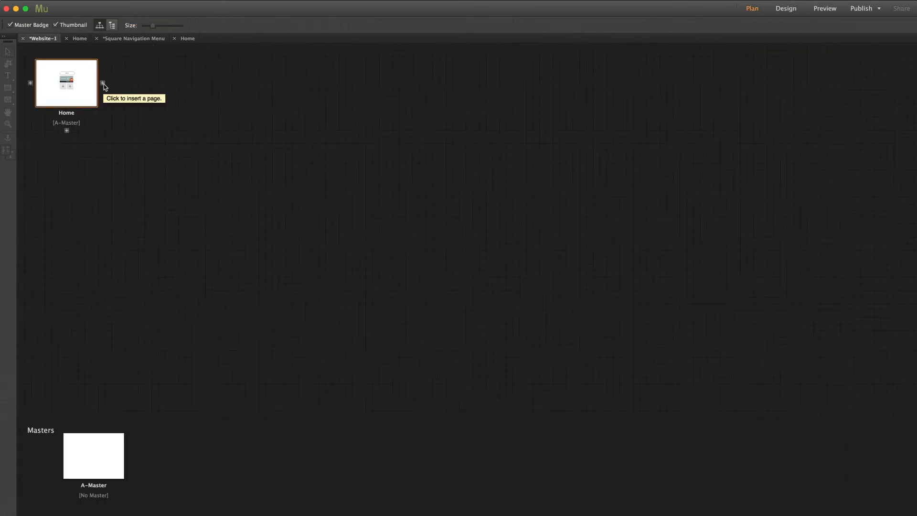
left_click(102, 82)
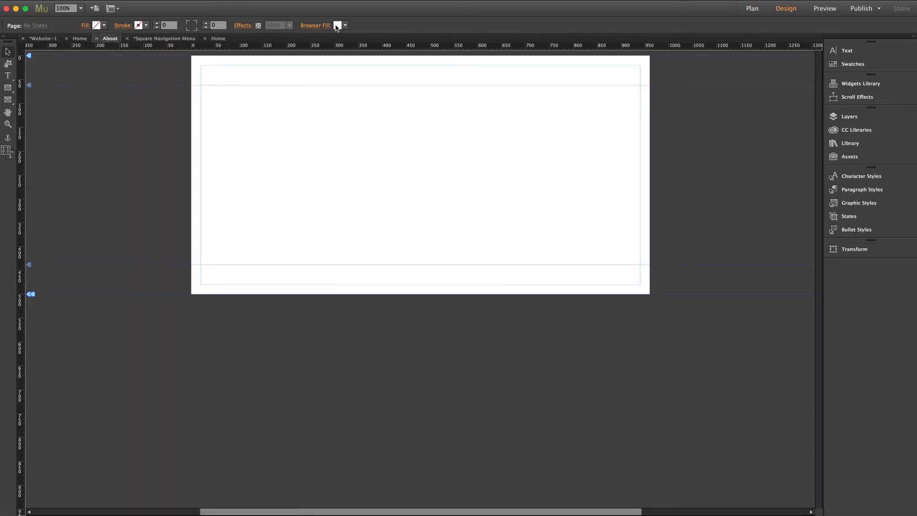
left_click(344, 25)
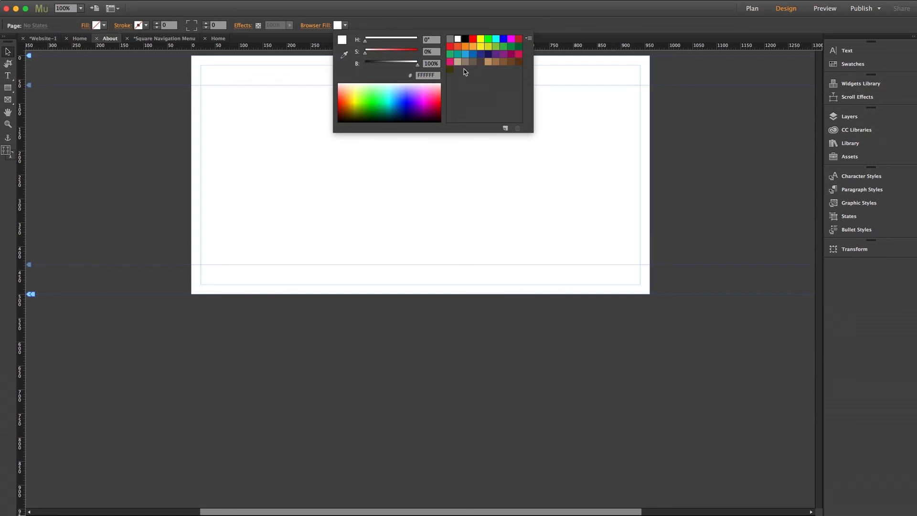
left_click(450, 53)
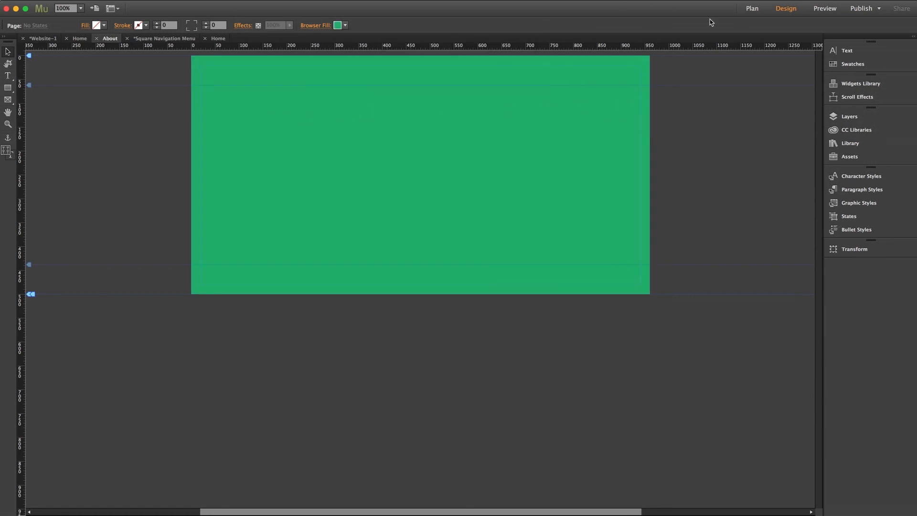
left_click(80, 38)
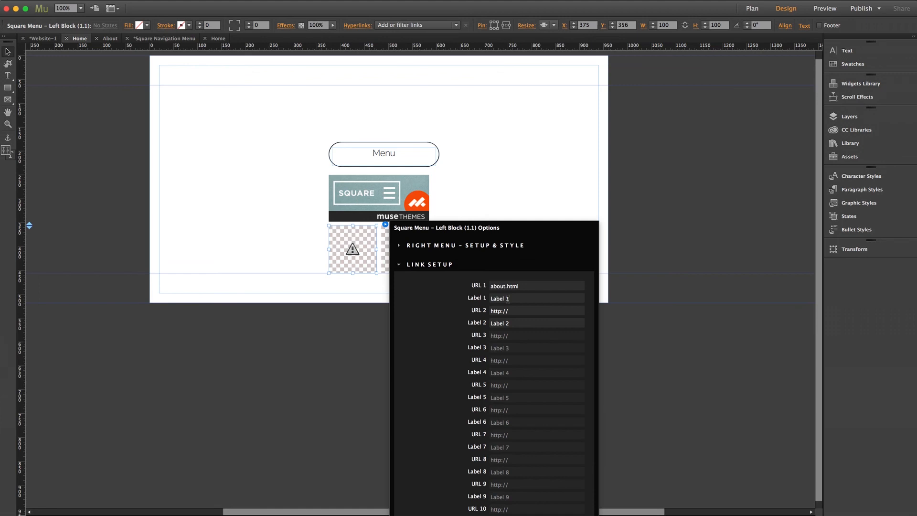
type("About")
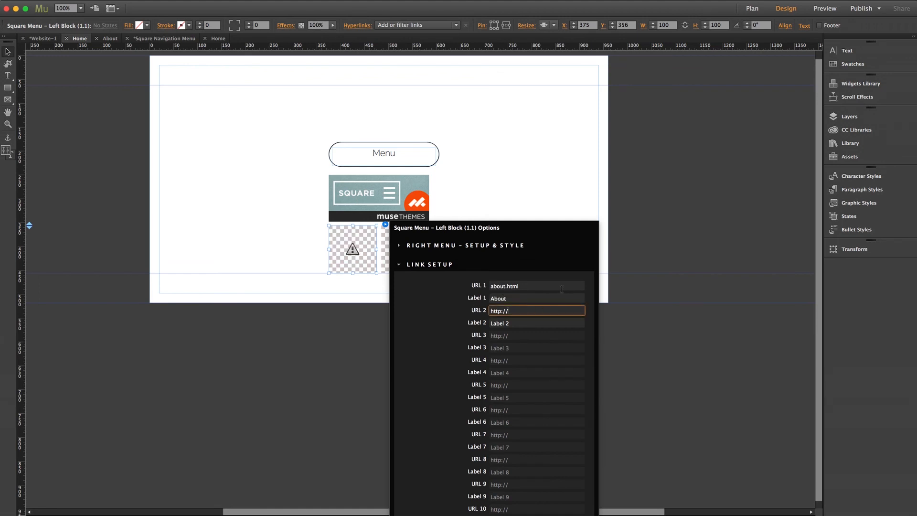
type("www")
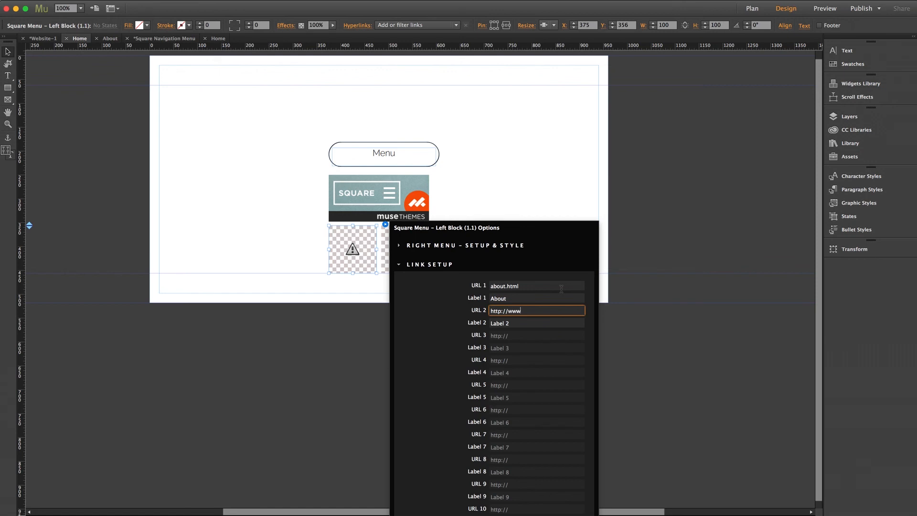
type("musethemes.com")
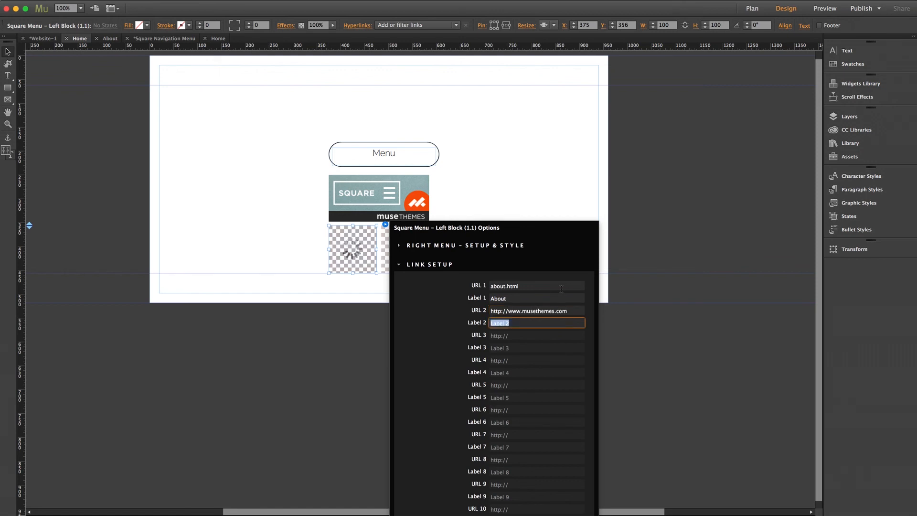
type("MuseThemes")
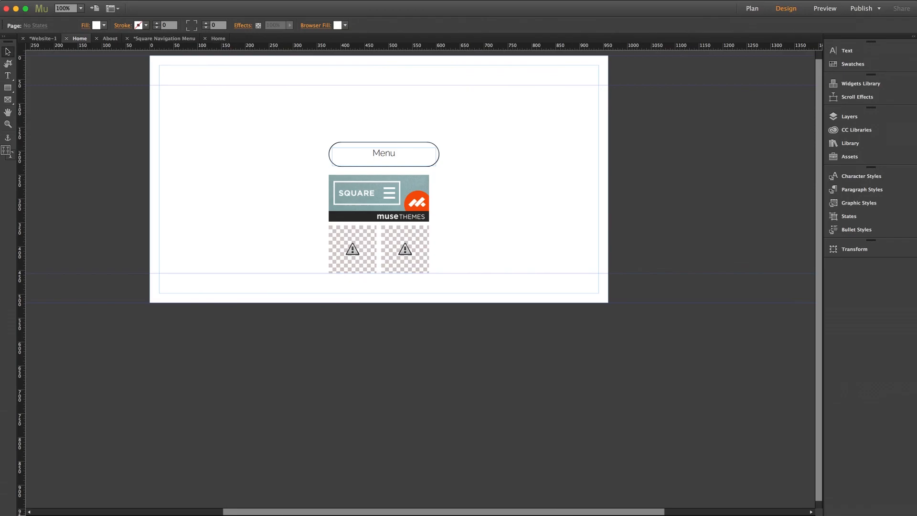
- Preview the site in the browser to test the About and MuseThemes! menu links
left_click(825, 9)
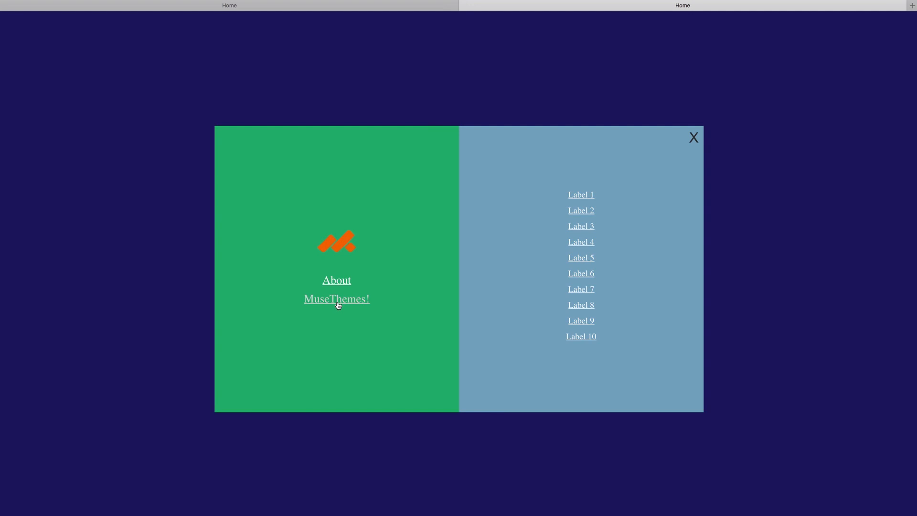
mouse_move(337, 285)
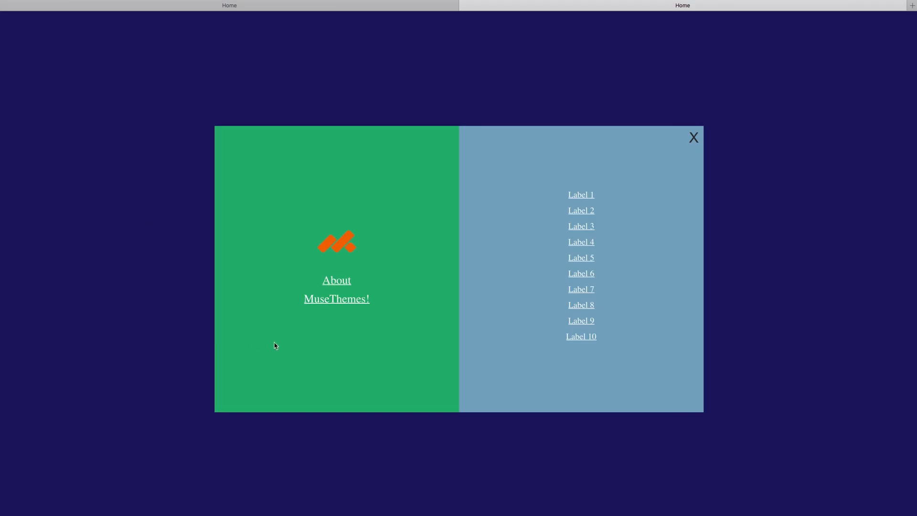
mouse_move(336, 299)
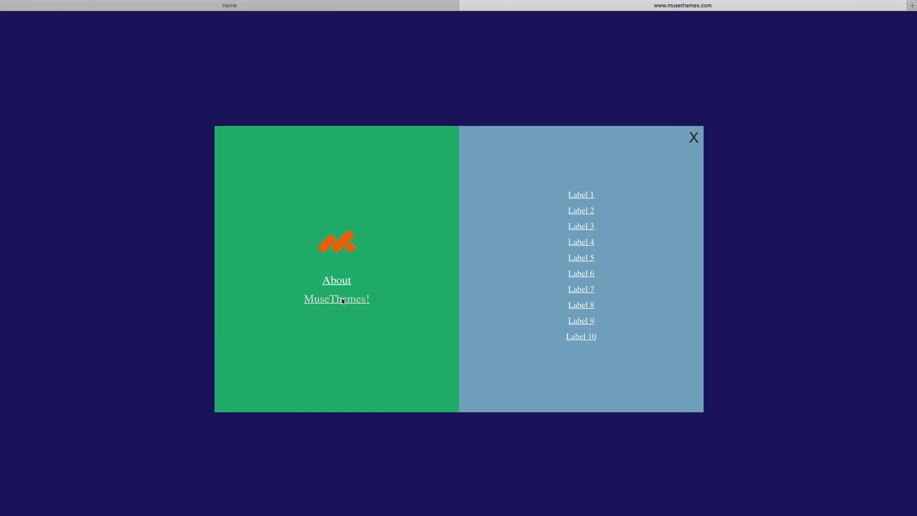